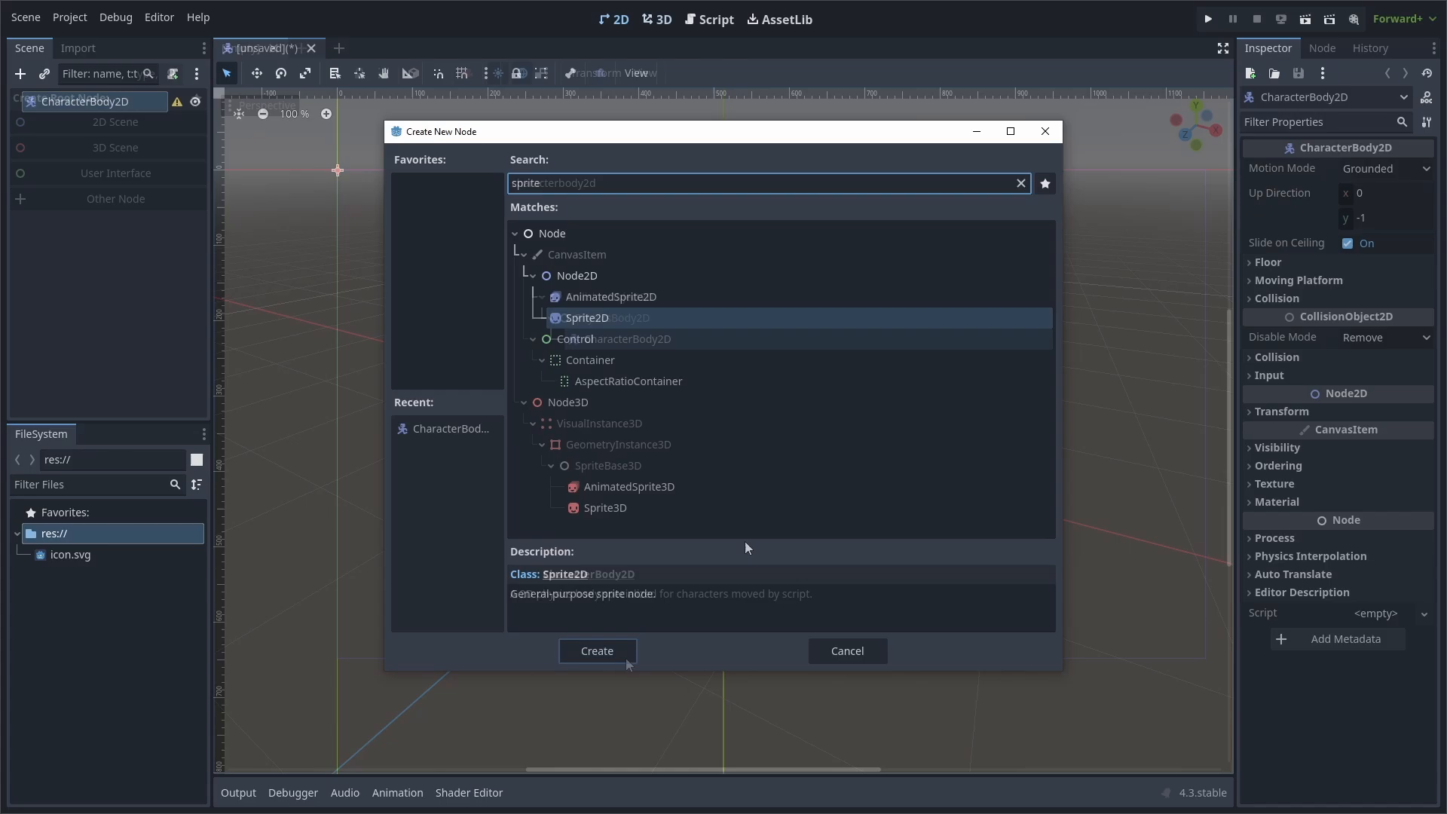
Add Sprite2D and CollisionShape2D children and give the collision shape a new RectangleShape2D
{"action": "left_click", "coordinate": [597, 651]}
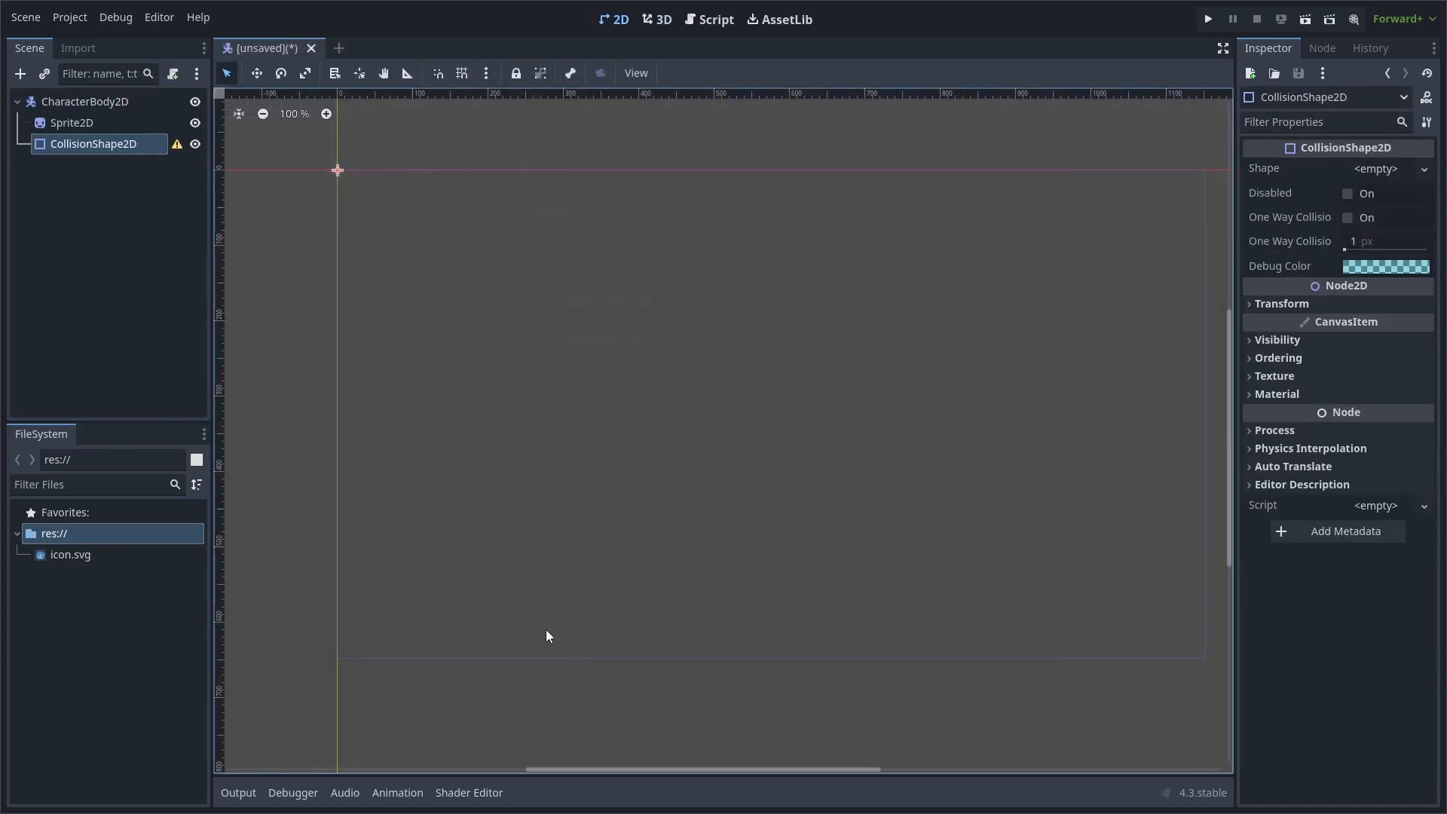
{"action": "left_click", "coordinate": [1375, 168]}
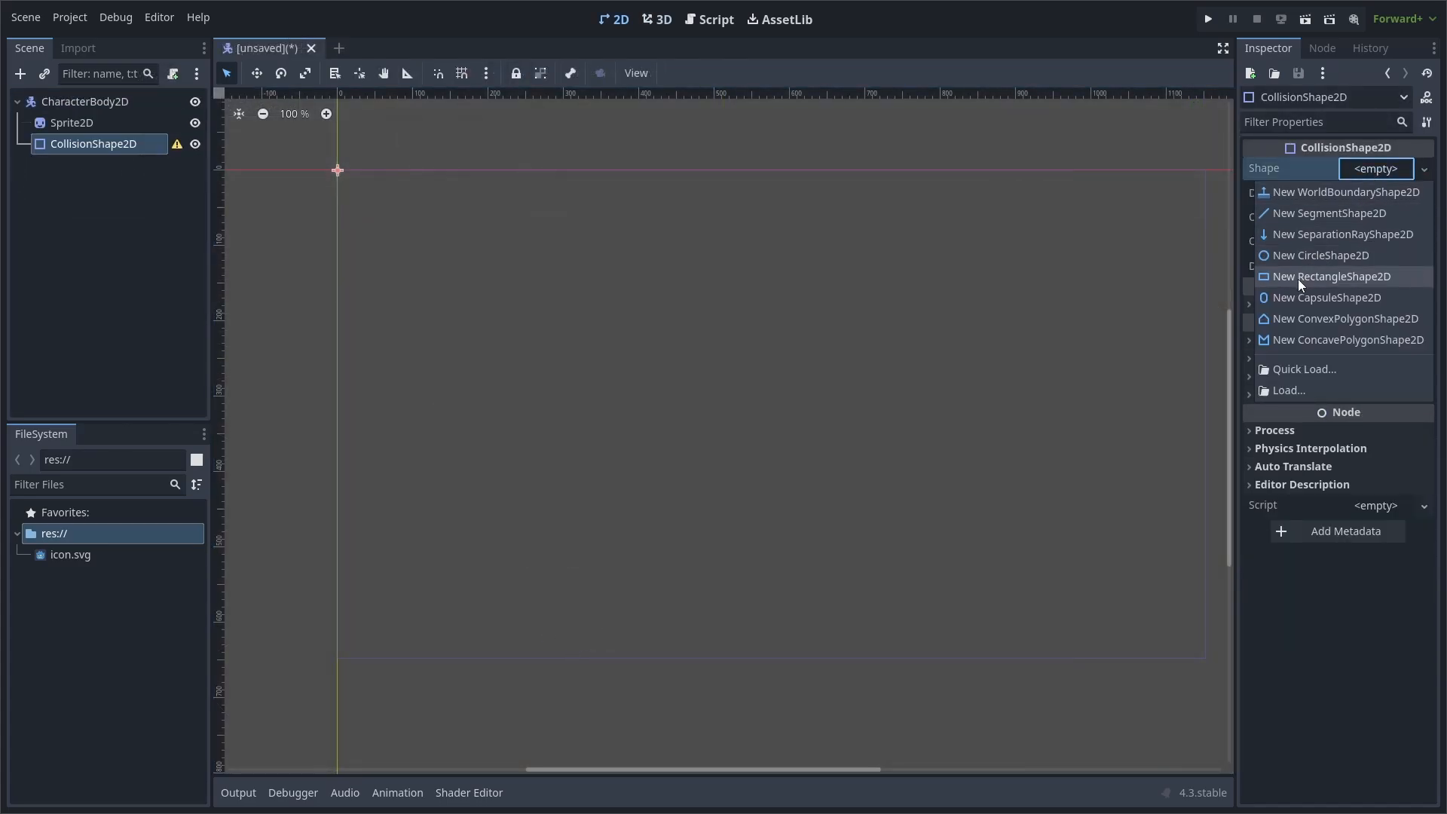
{"action": "left_click", "coordinate": [1330, 276]}
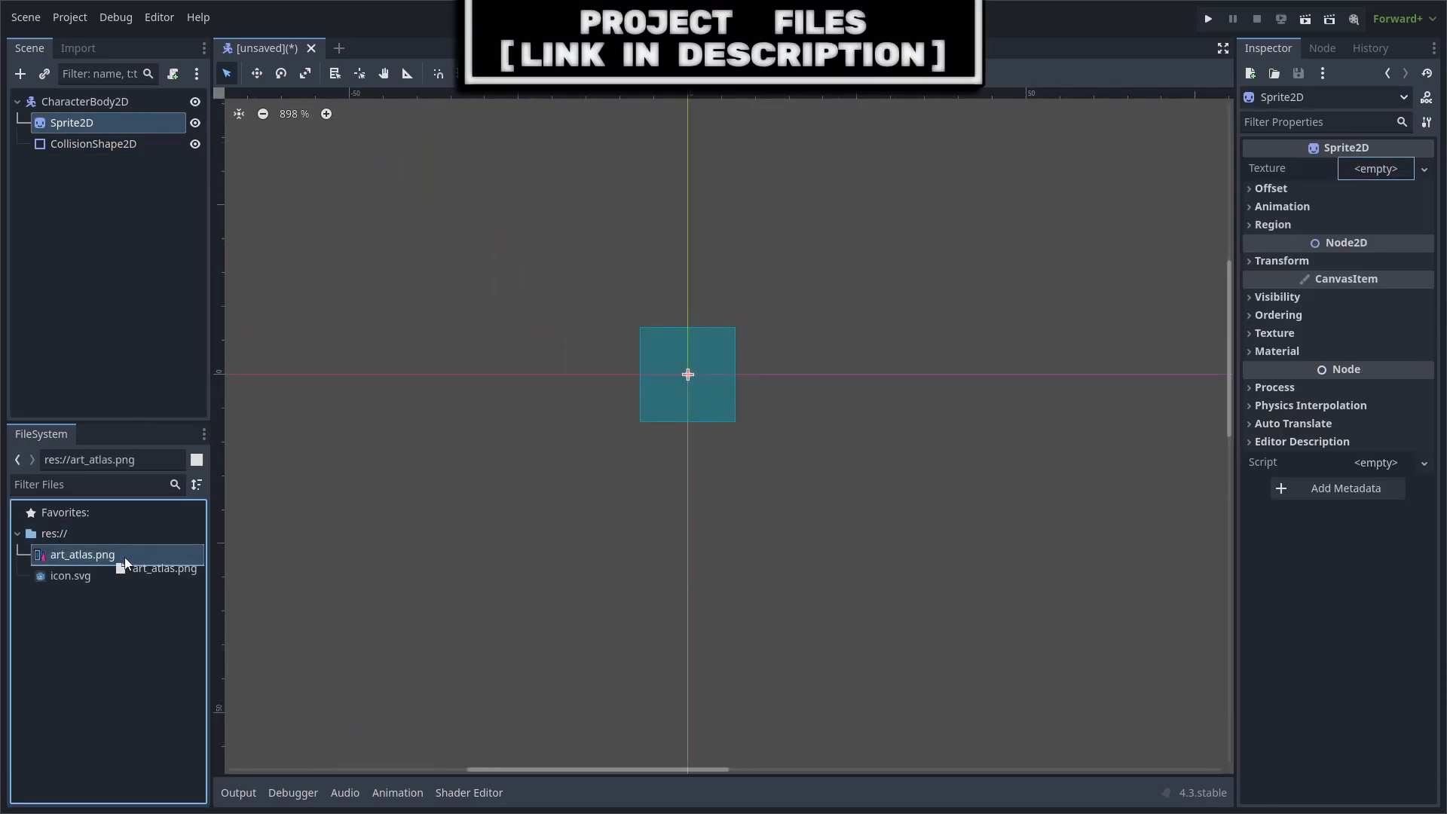
Assign art_atlas.png as the sprite texture and crop it to the 16×16 blue square region with nearest filtering
{"action": "left_click_drag", "start_coordinate": [82, 555], "coordinate": [1375, 168]}
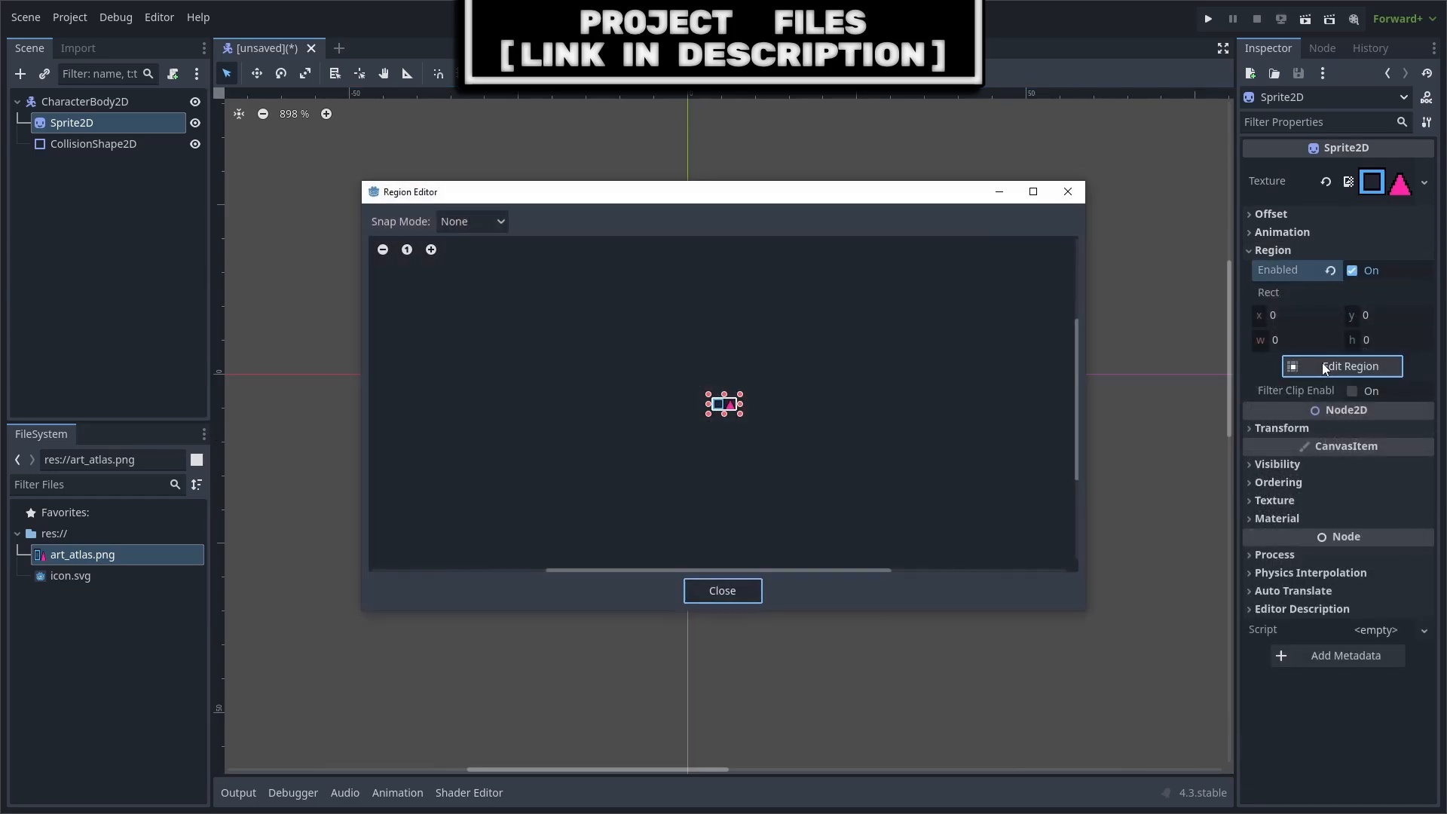
{"action": "left_click", "coordinate": [471, 220]}
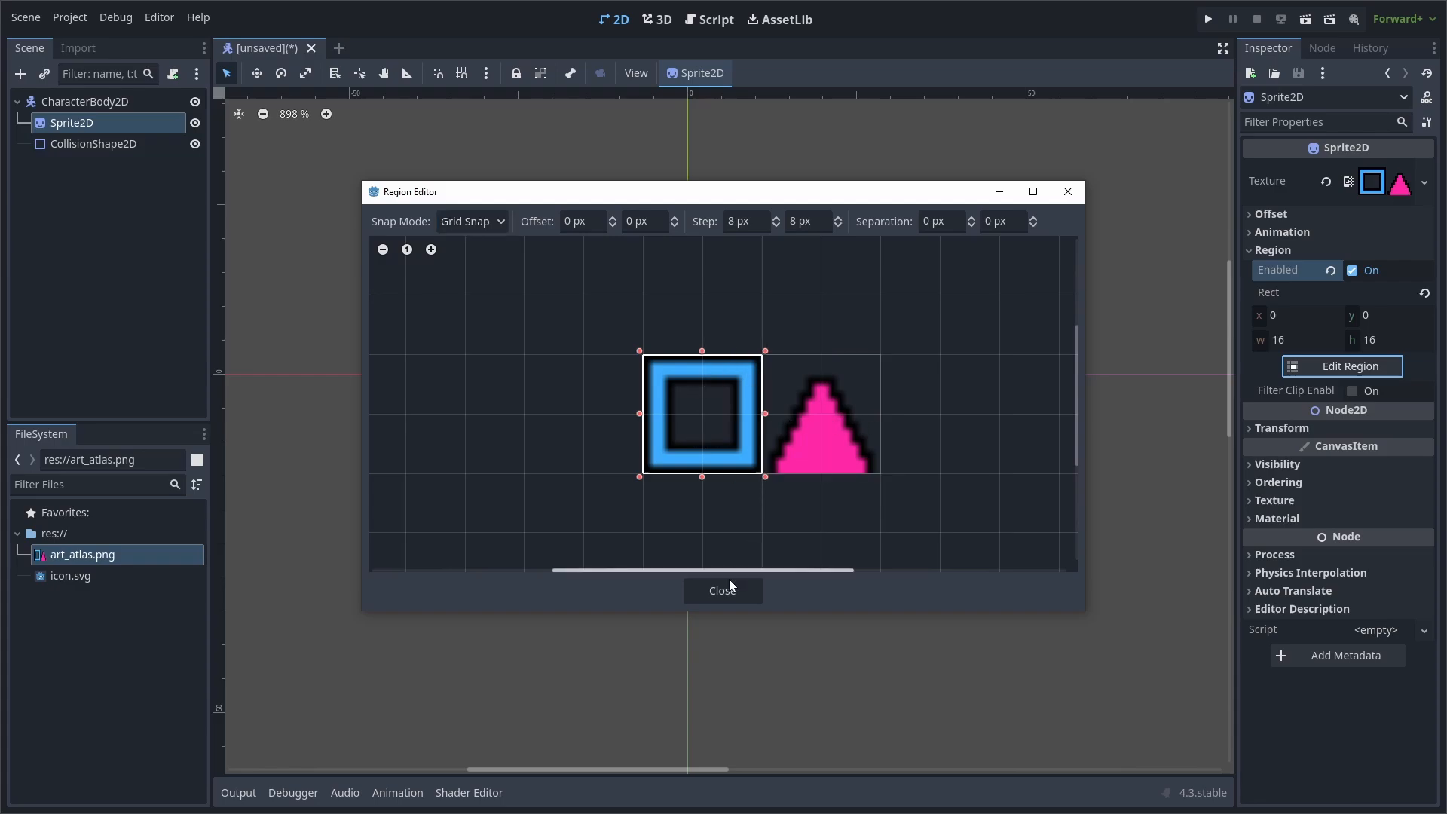
{"action": "left_click", "coordinate": [722, 591]}
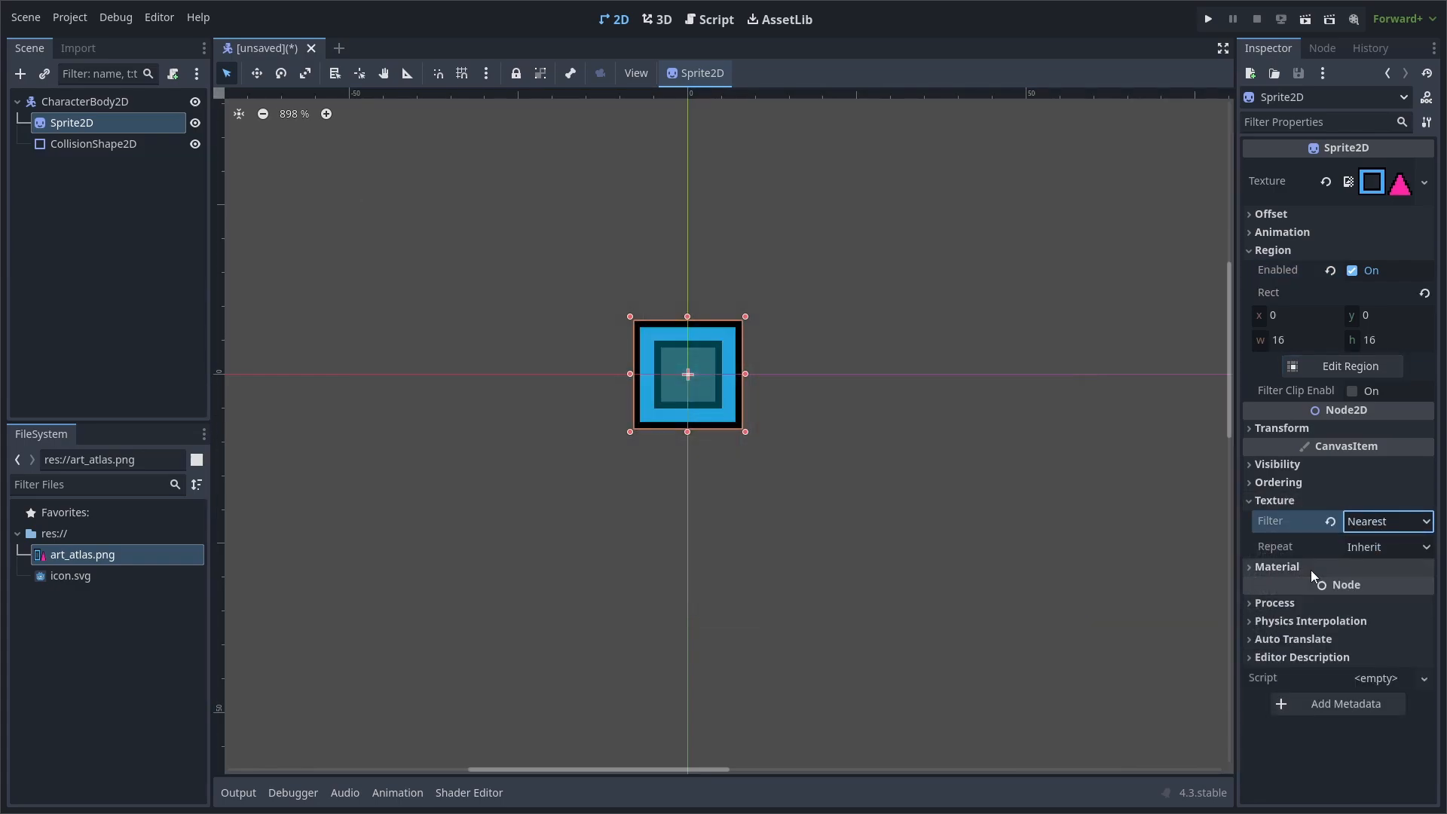
Add Timer nodes CoyoteTimer (0.1 s, one-shot) and JumpBufferTimer (0.12 s)
{"action": "left_click", "coordinate": [19, 74]}
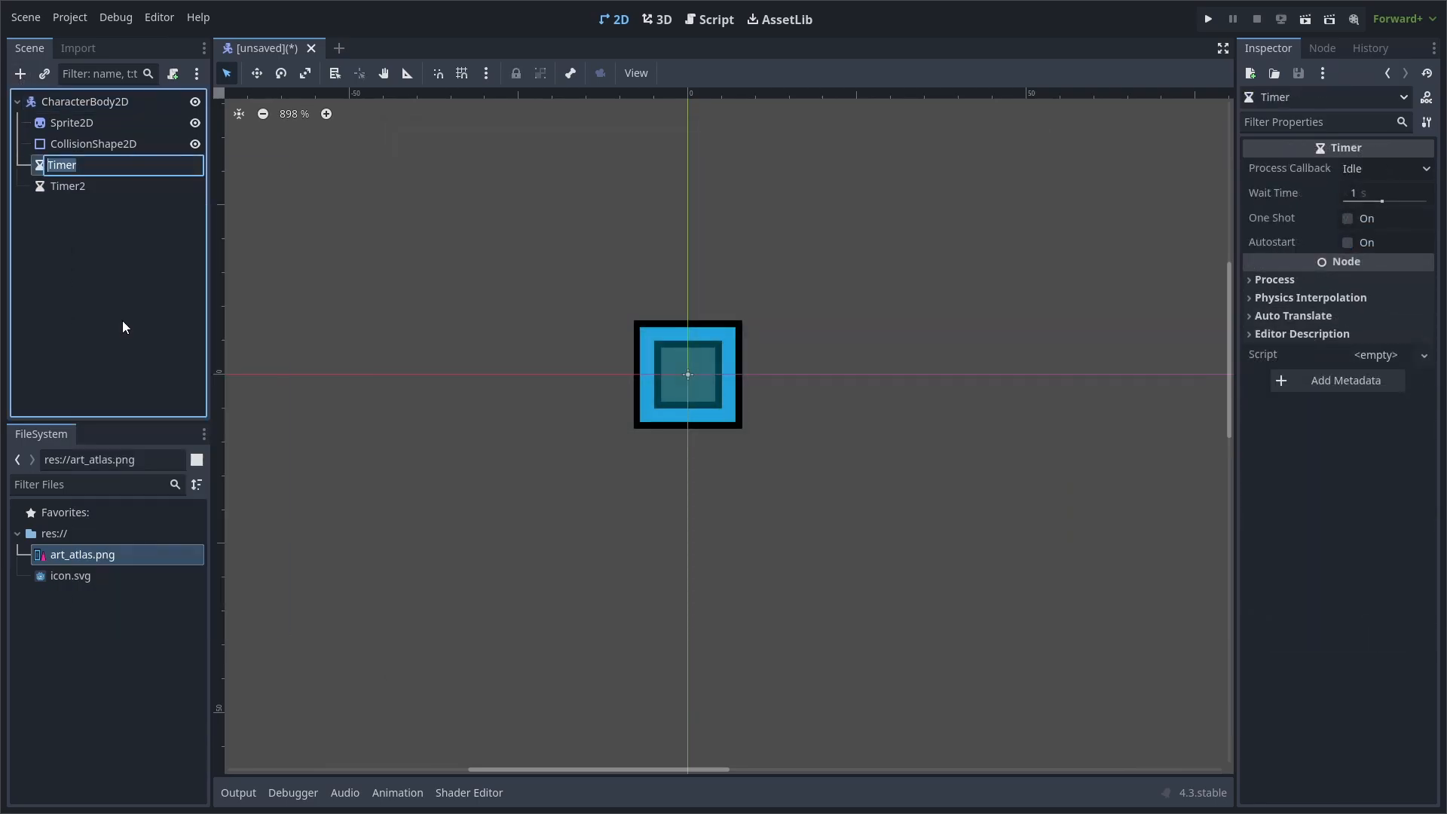
{"action": "type", "text": "JumpBufferTimer"}
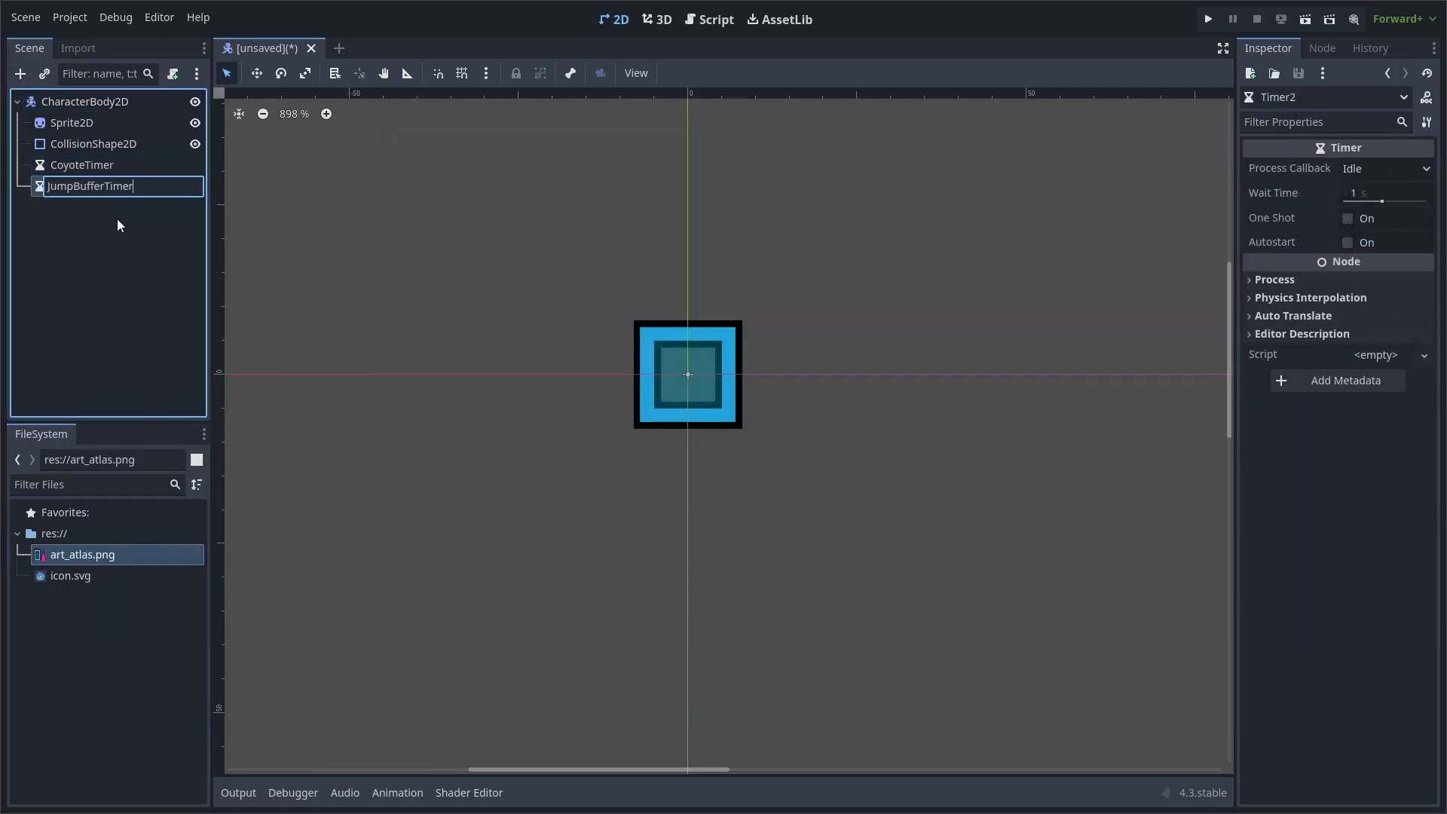
{"action": "left_click", "coordinate": [1384, 193]}
{"action": "type", "text": "0.12"}
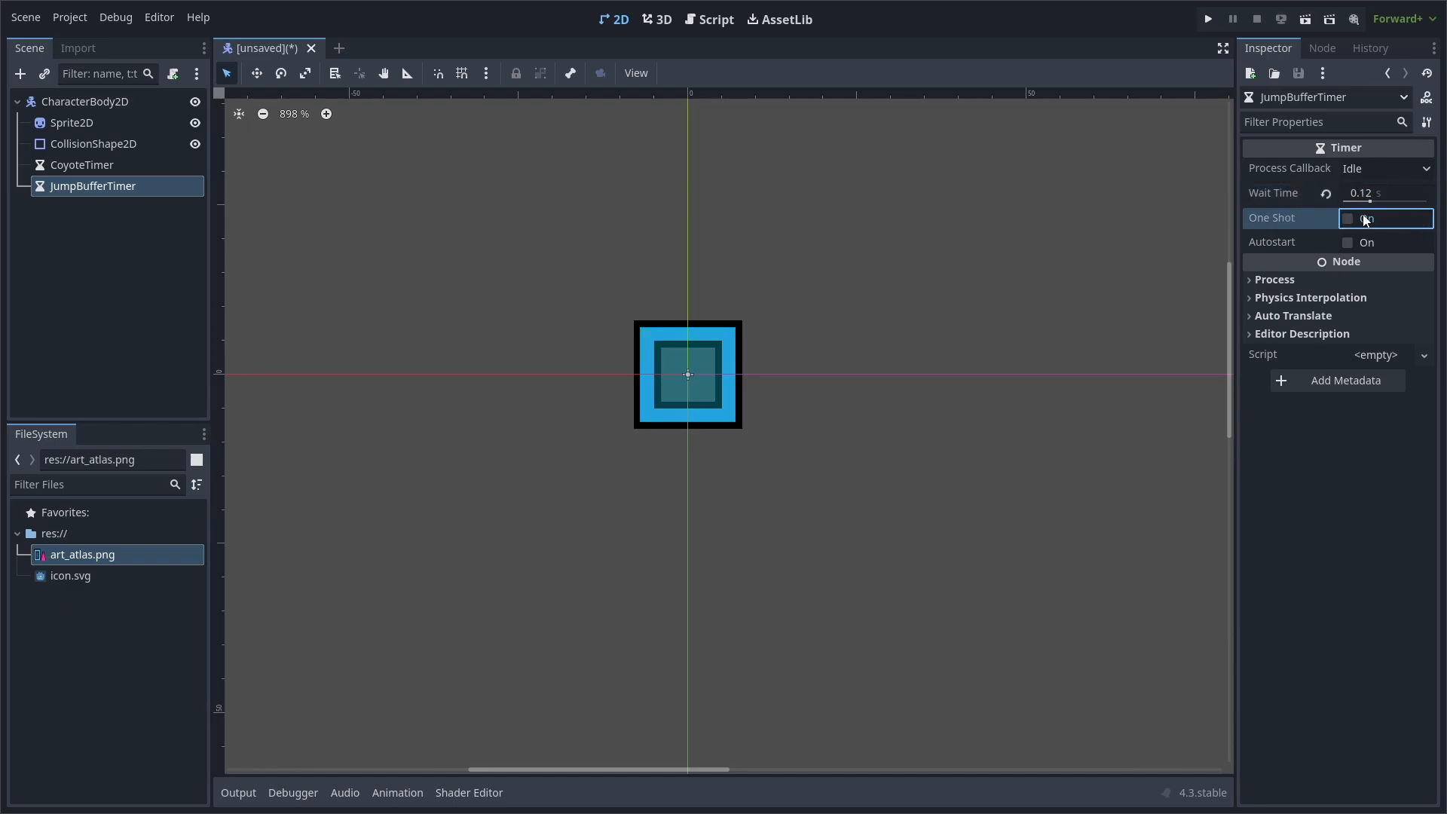
{"action": "left_click", "coordinate": [81, 165]}
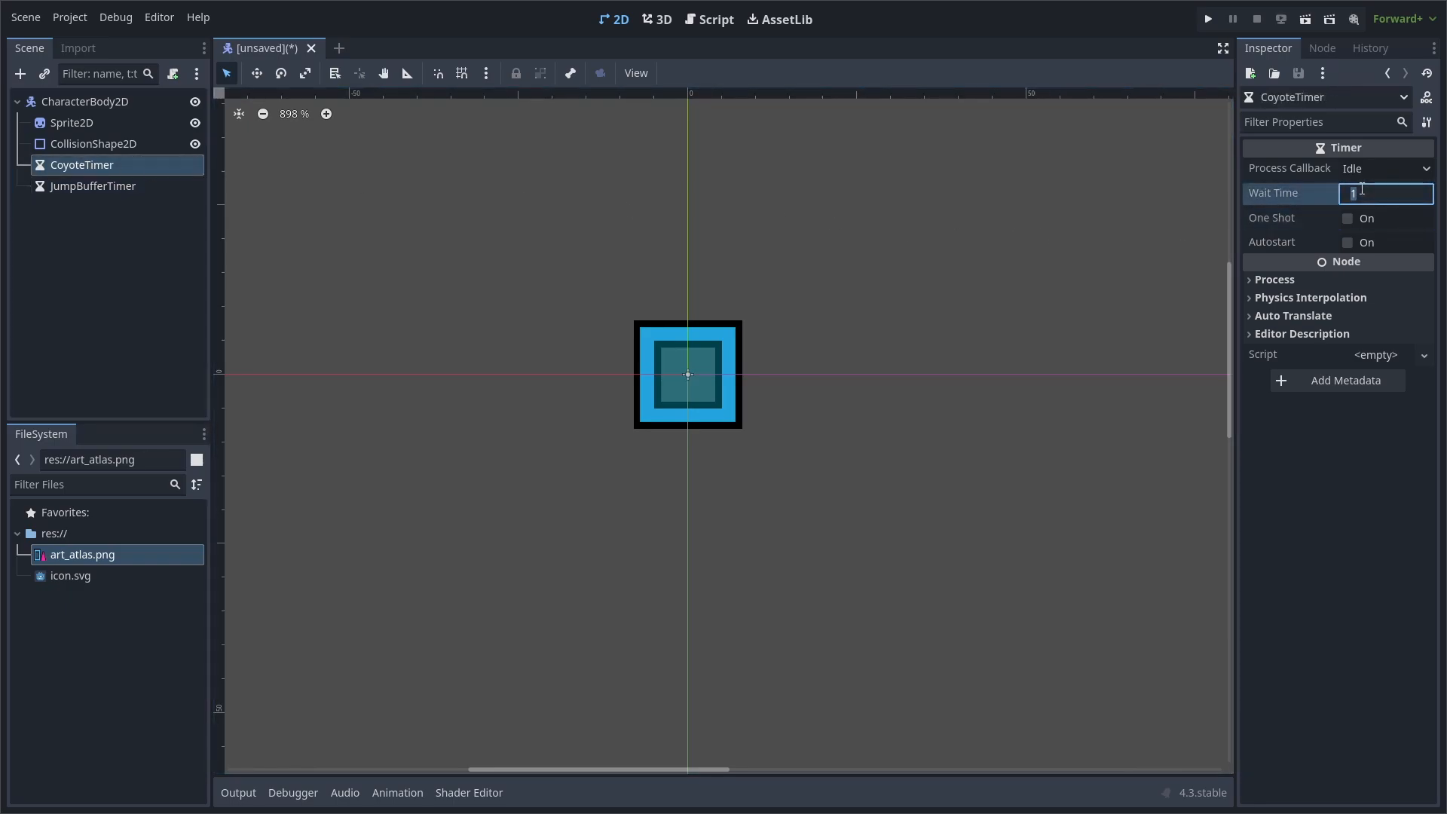
{"action": "left_click", "coordinate": [1348, 217]}
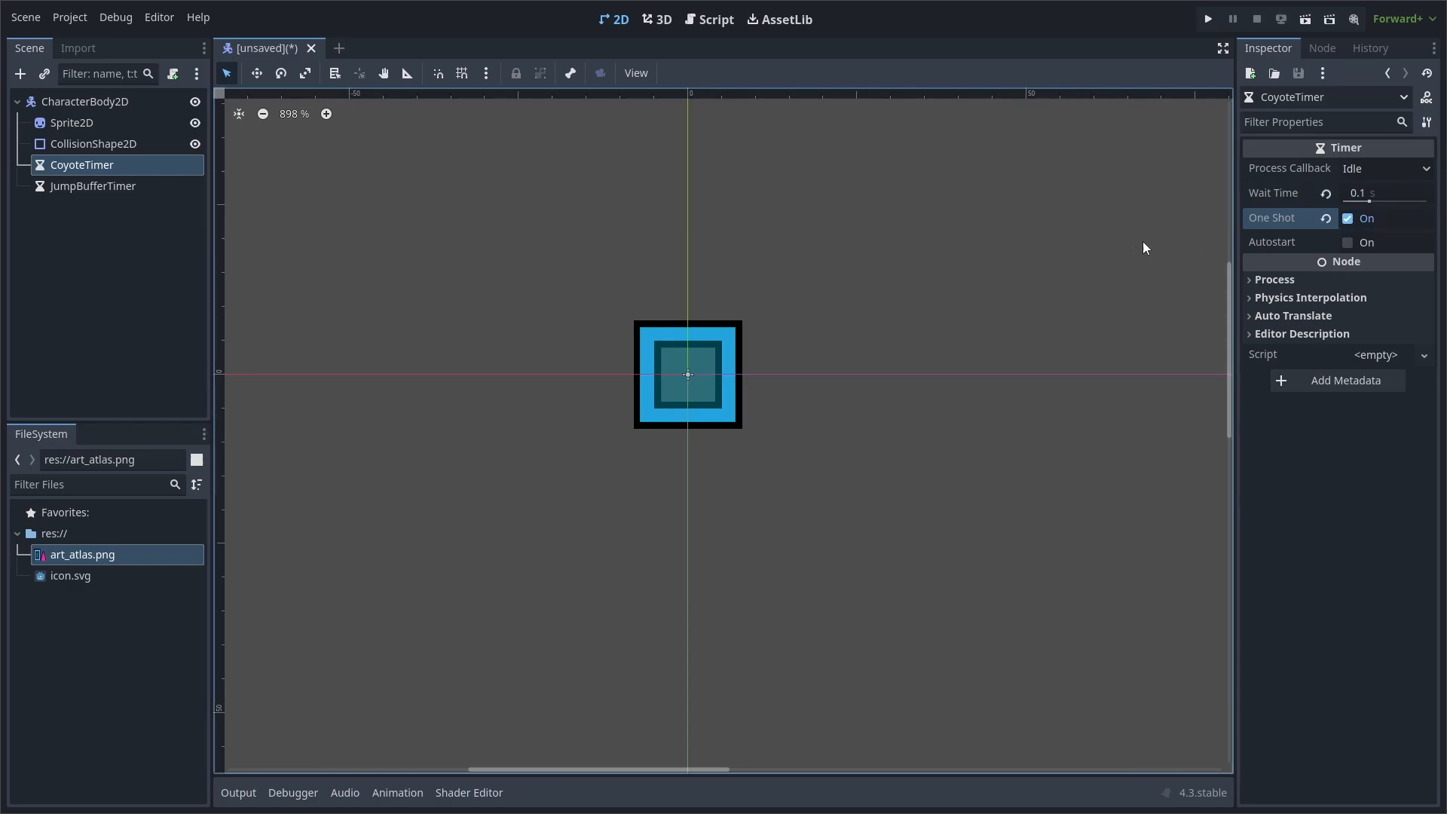
Add a RayCast2D named Left_HeadNudge with target y -2 and Hit From Inside enabled
{"action": "type", "text": "raycas"}
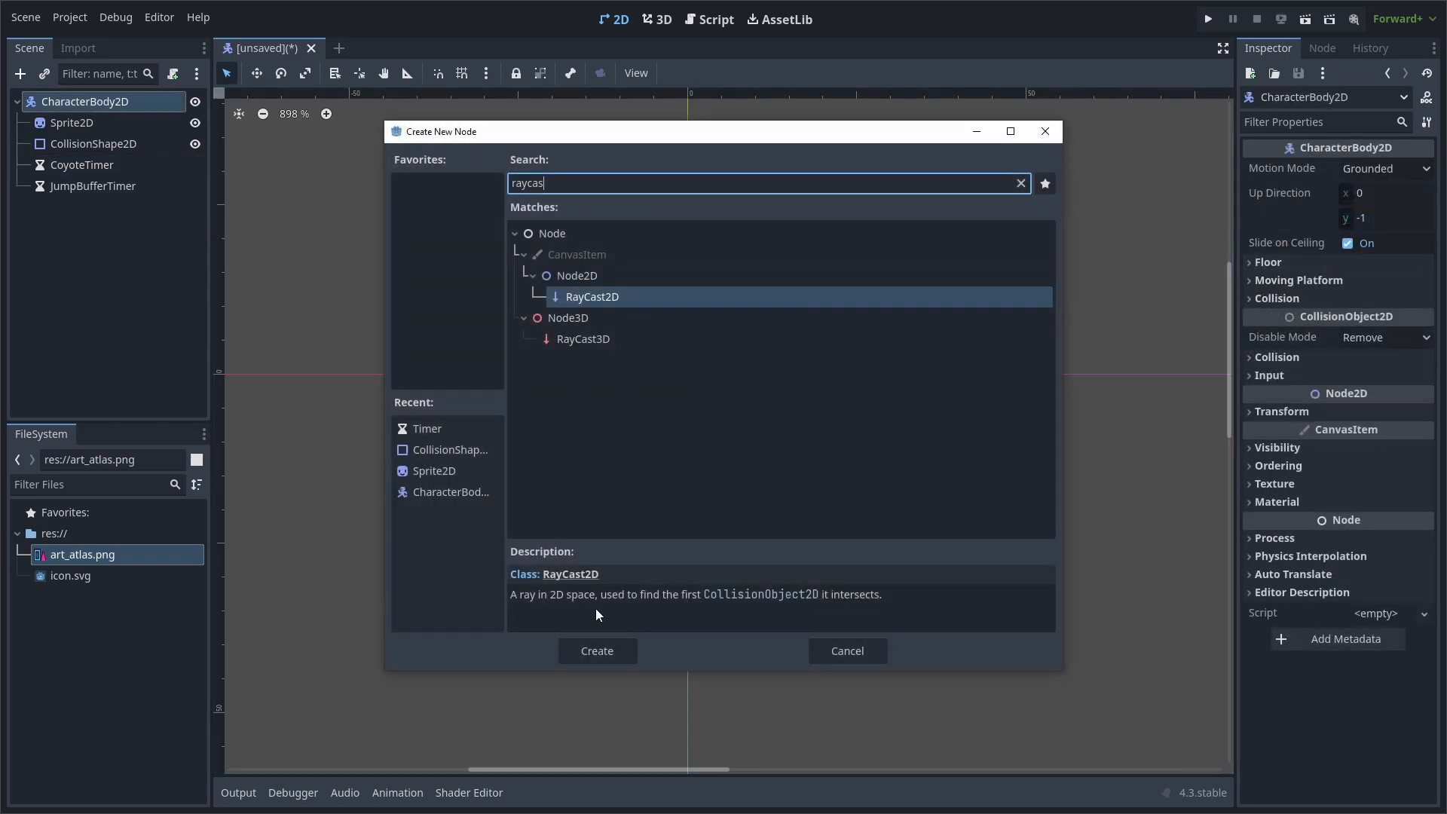
{"action": "left_click", "coordinate": [597, 651]}
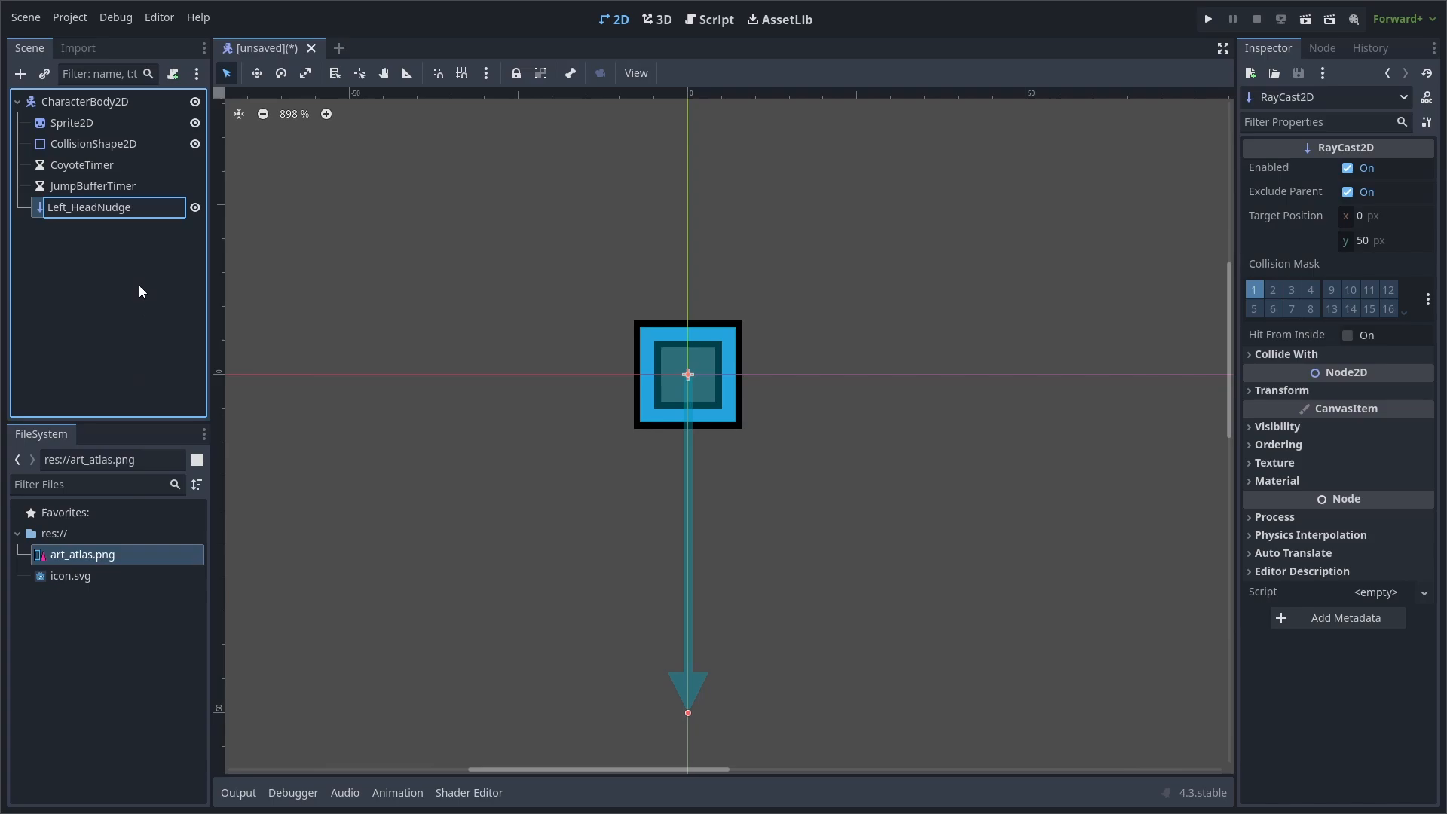
{"action": "left_click", "coordinate": [1382, 240]}
{"action": "type", "text": "-2"}
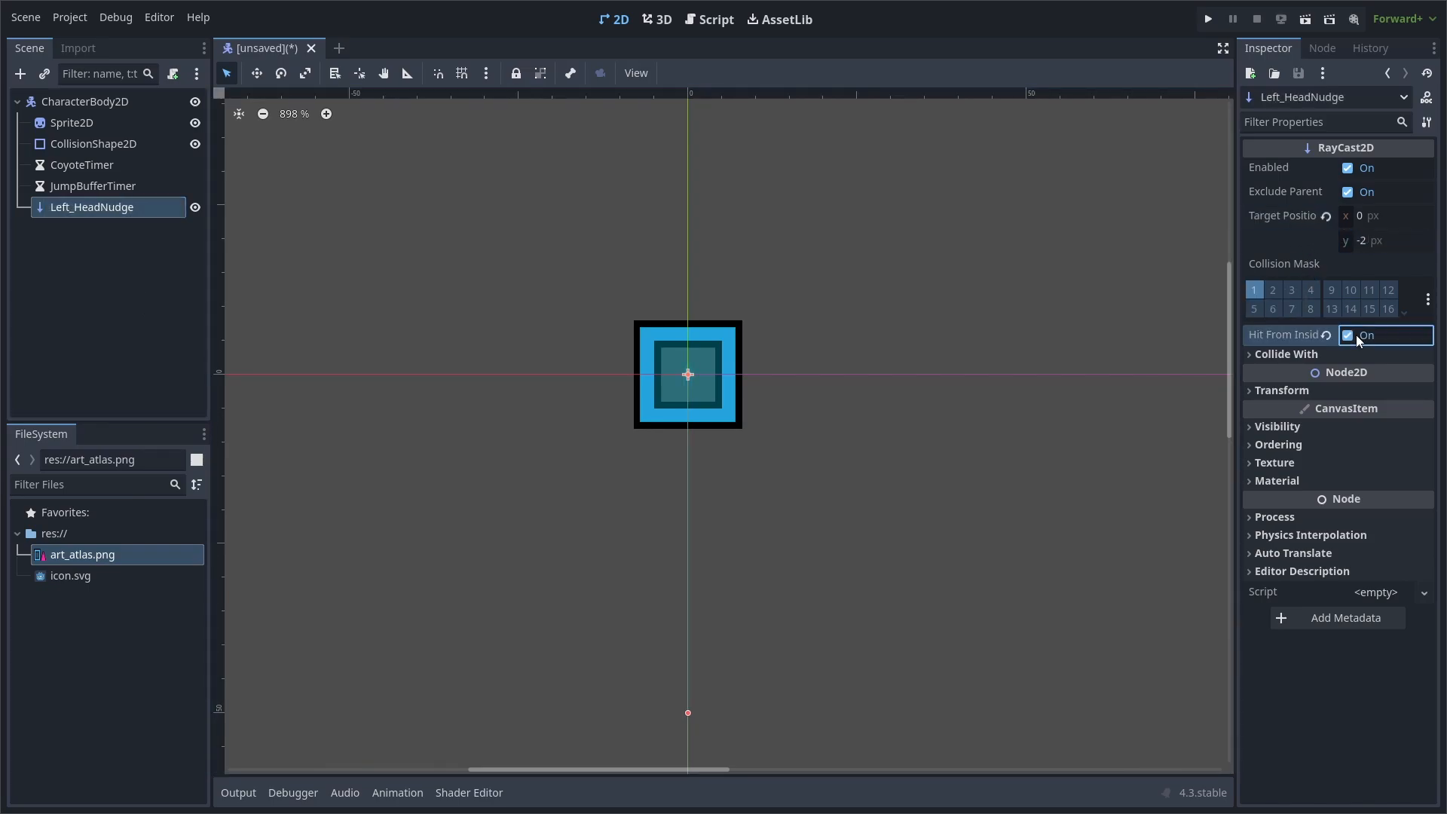
{"action": "left_click", "coordinate": [1280, 389]}
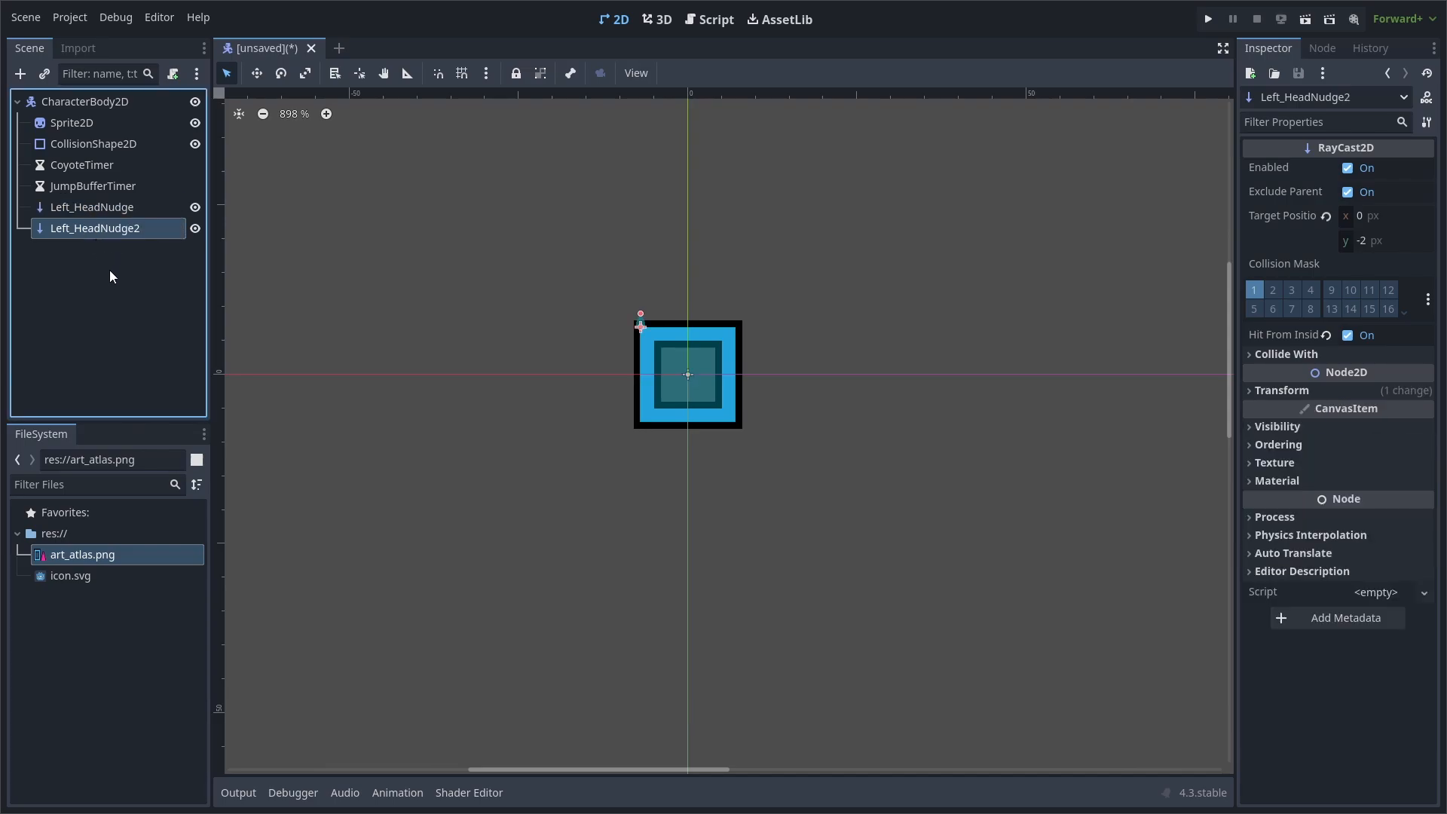
Position Left_HeadNudge and duplicate it into Left_HeadNudge2, Right_HeadNudge and Right_HeadNudge2 along the top
{"action": "left_click", "coordinate": [1282, 390]}
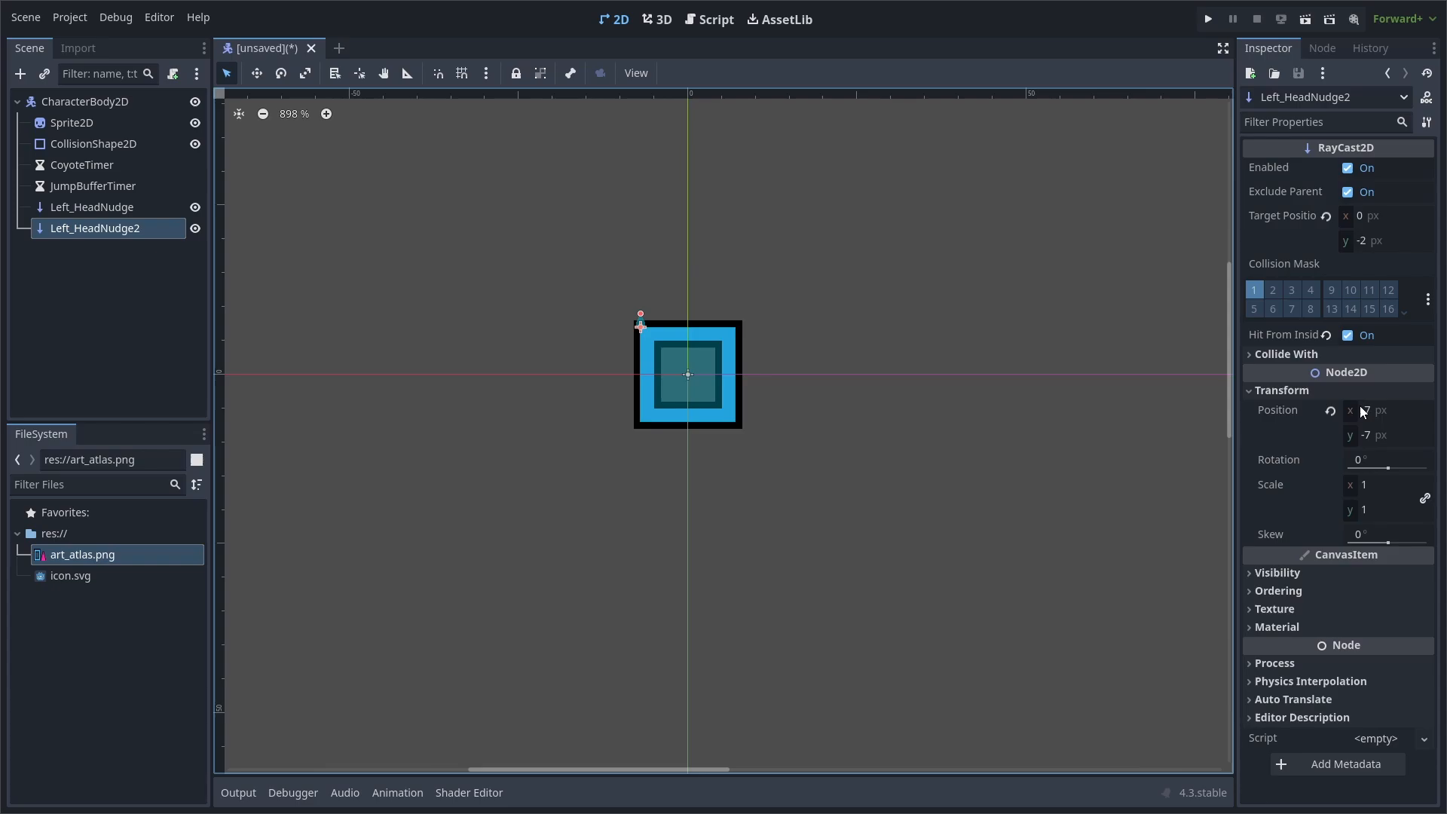
{"action": "left_click", "coordinate": [1384, 410]}
{"action": "type", "text": "-5"}
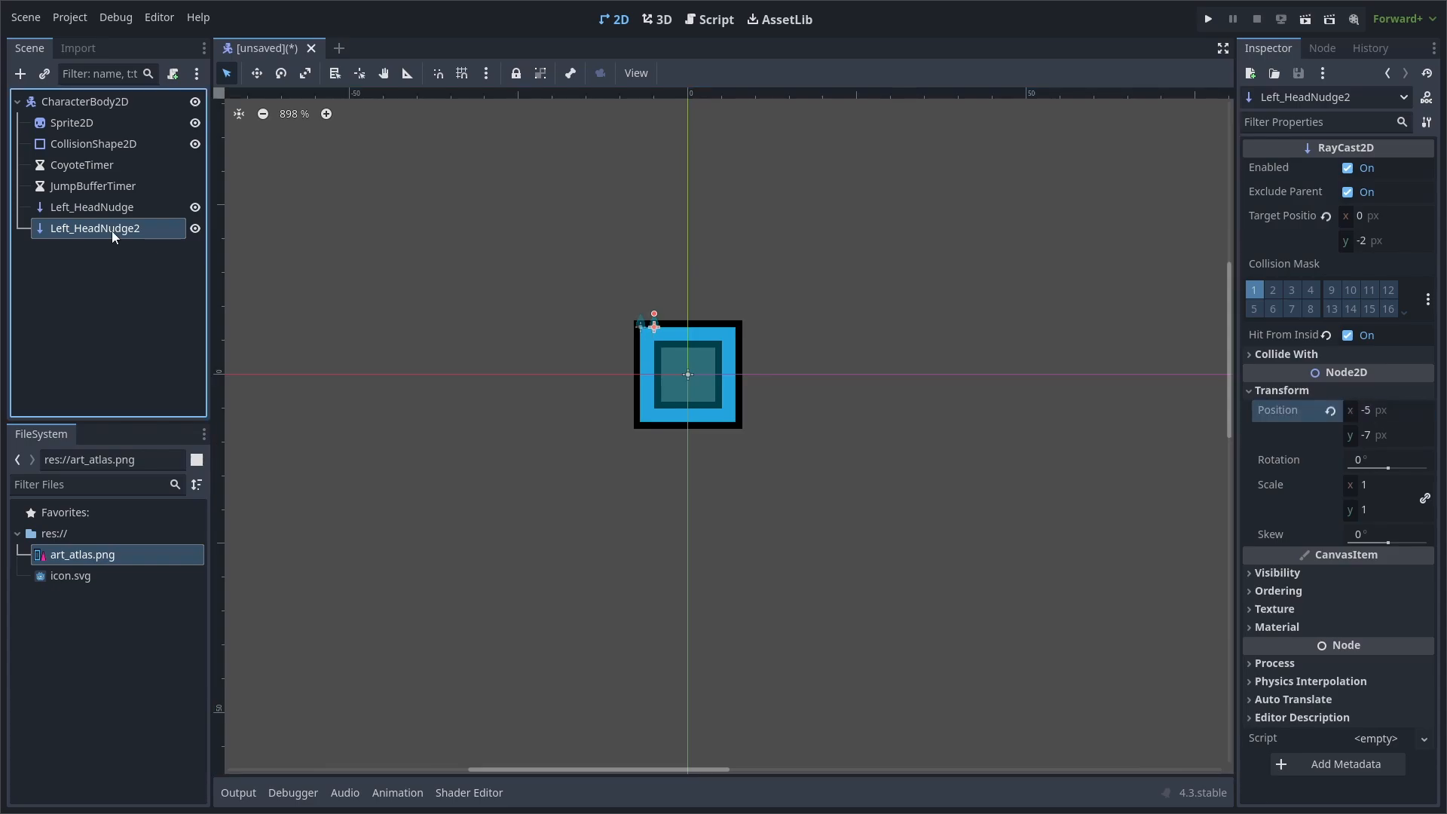
{"action": "right_click", "coordinate": [91, 249]}
{"action": "type", "text": "Right_HeadNudge"}
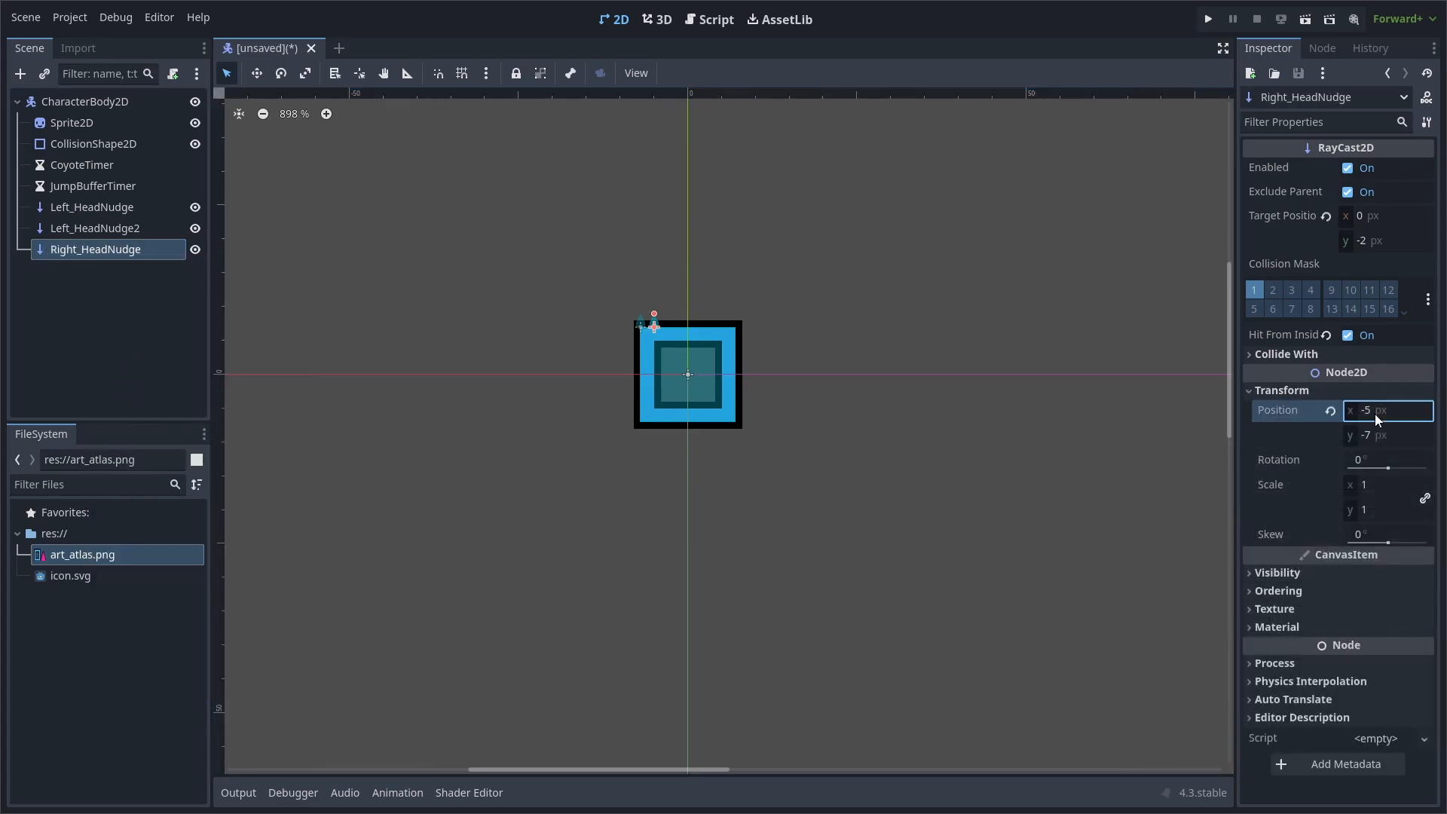
{"action": "type", "text": "7"}
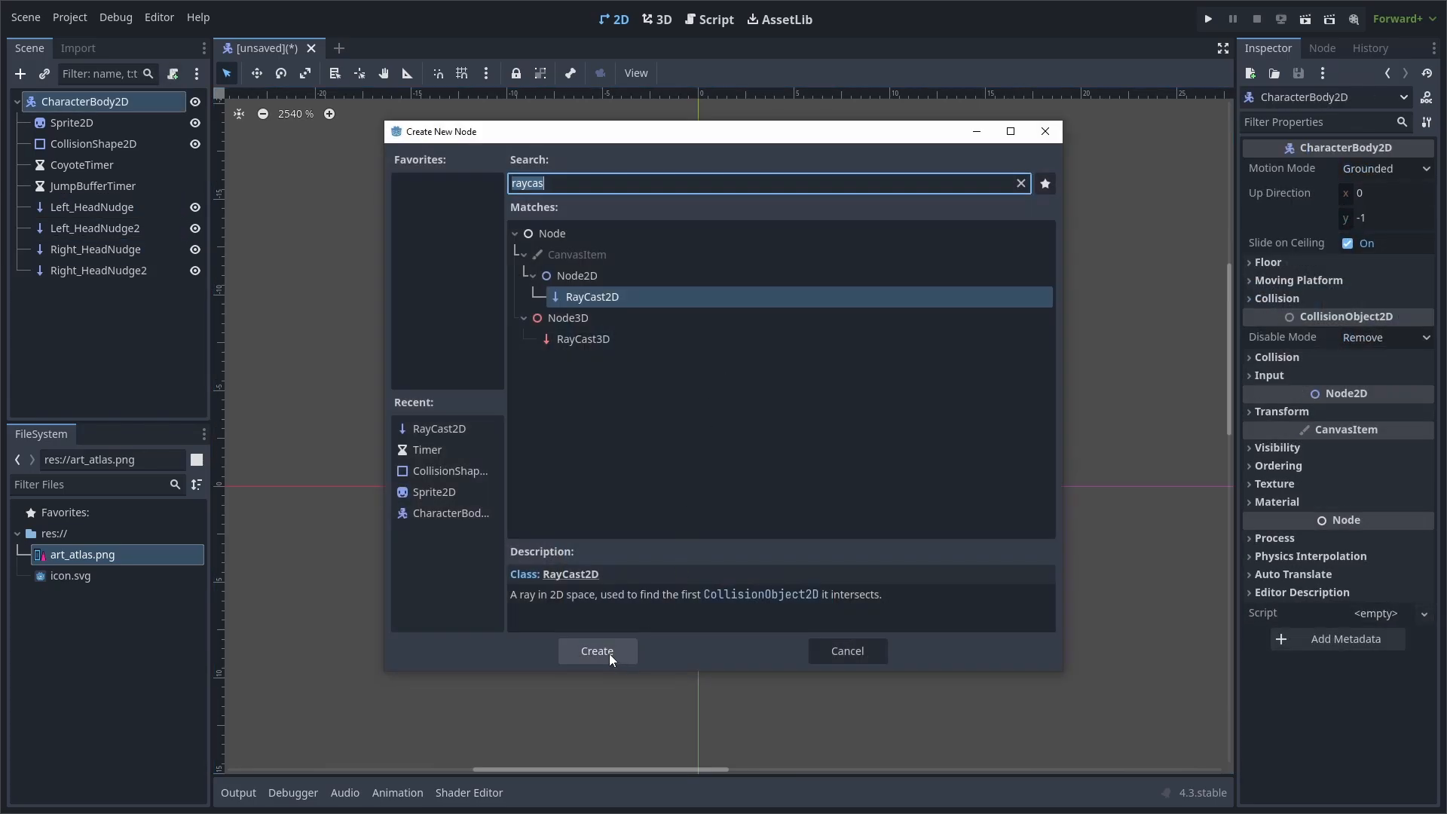
Add Right_LedgeHop/Left_LedgeHop raycasts and duplicates with target x ±2, y 0 on the lower sides
{"action": "left_click", "coordinate": [597, 652]}
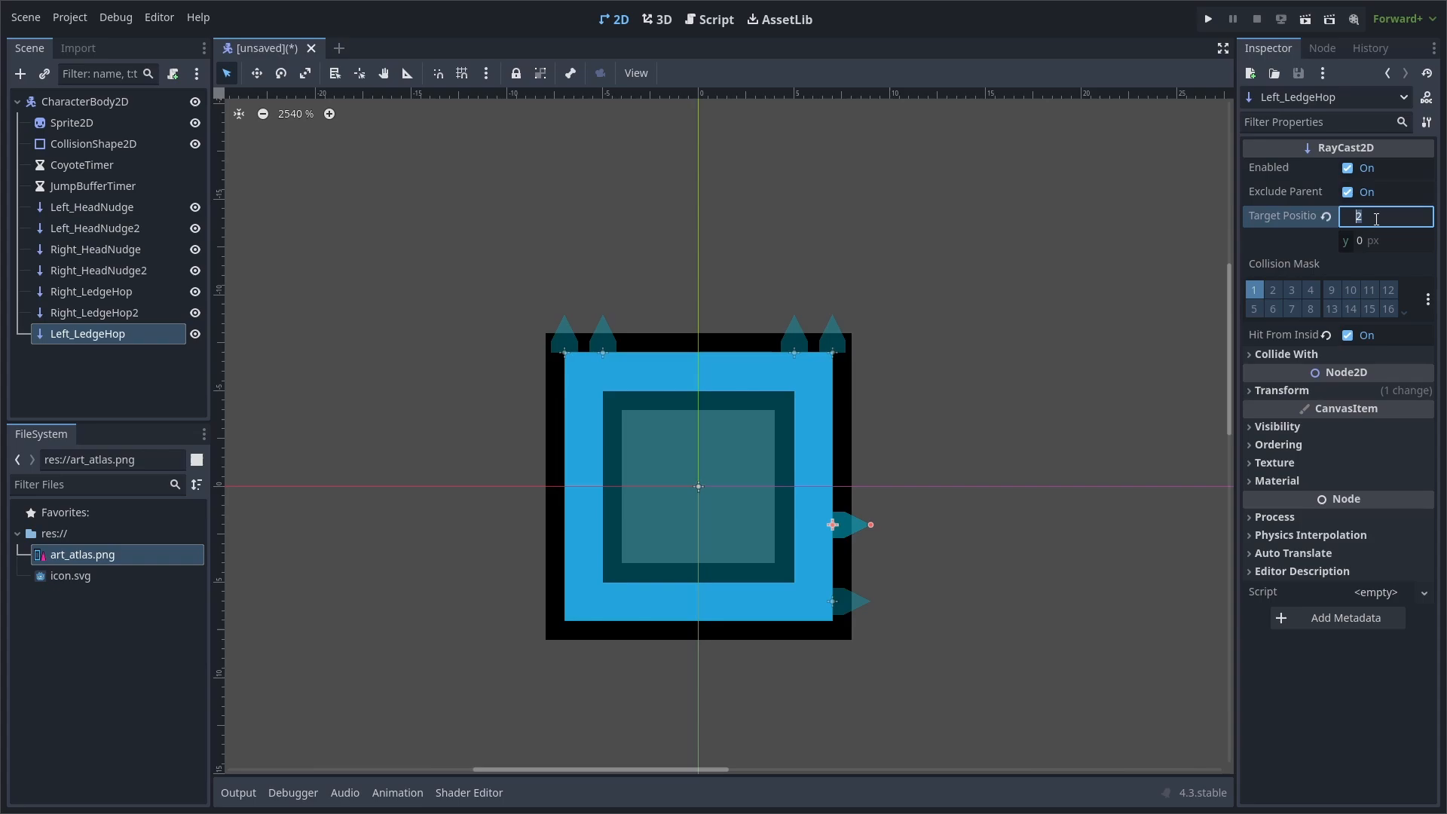
{"action": "type", "text": "-2"}
{"action": "type", "text": "-7"}
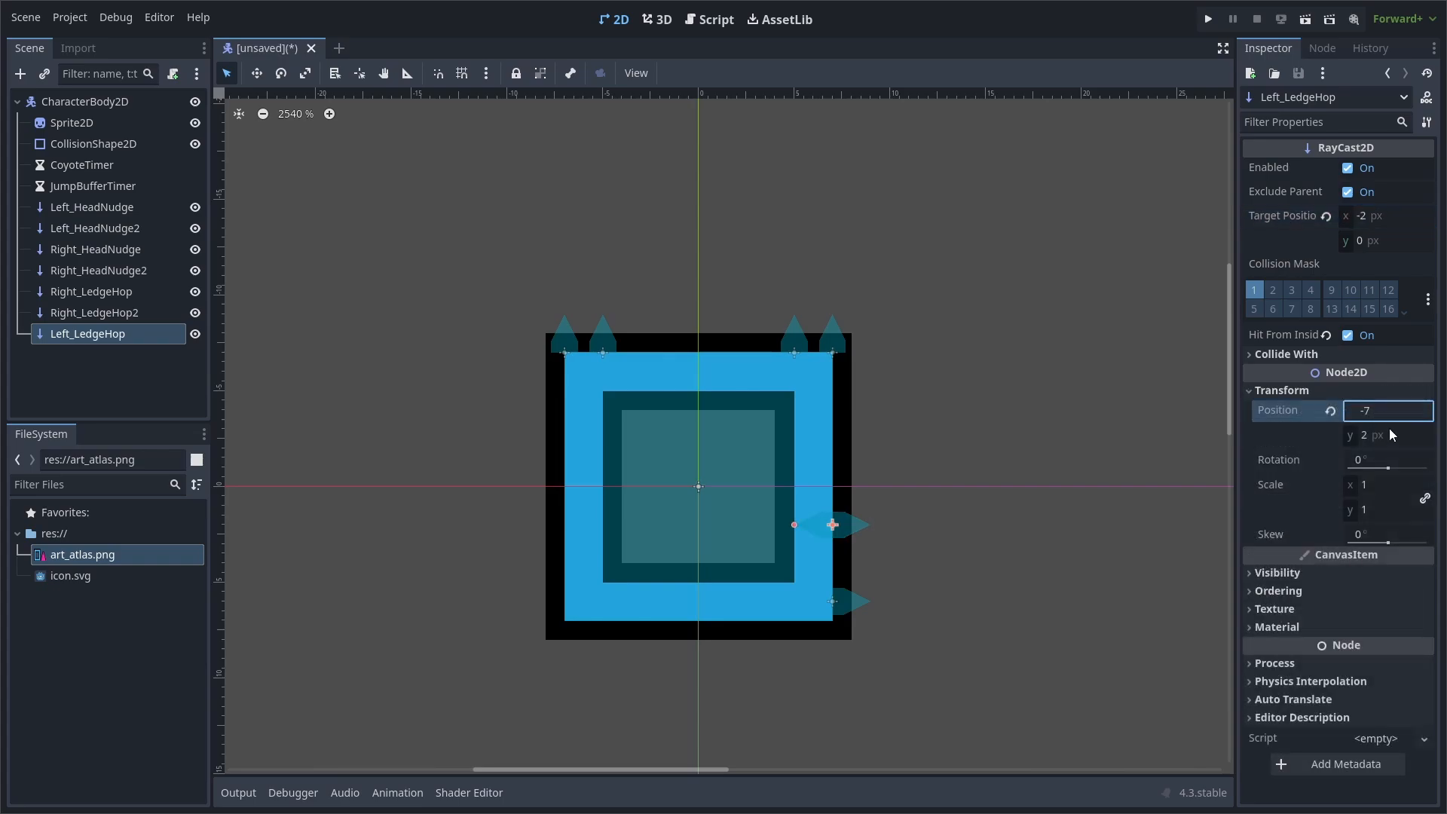
{"action": "left_click", "coordinate": [87, 354]}
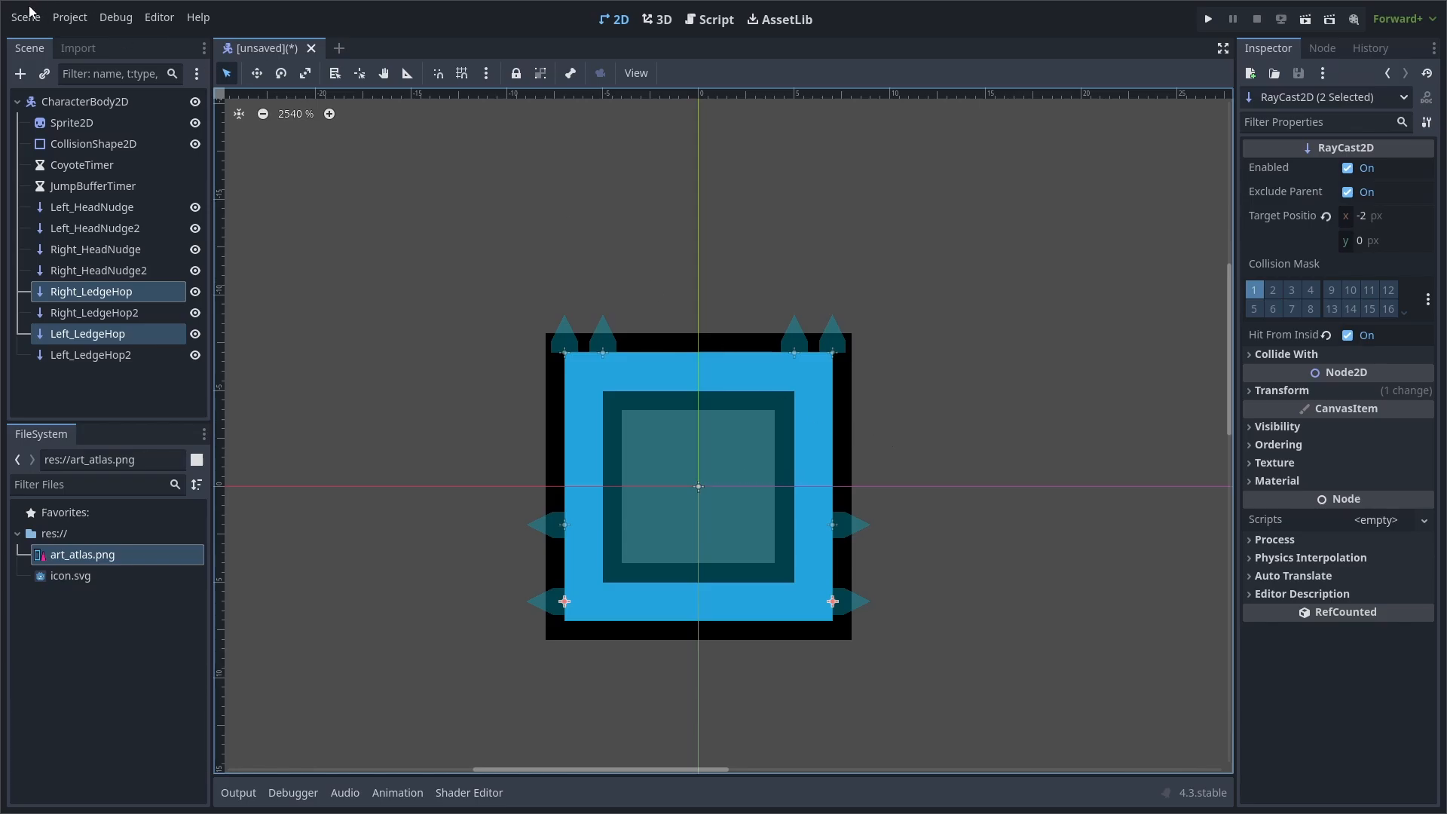
Attach character_body_2d.gd and write onready timers, movement constants and horizontal lerped movement in _physics_process
{"action": "left_click", "coordinate": [88, 101]}
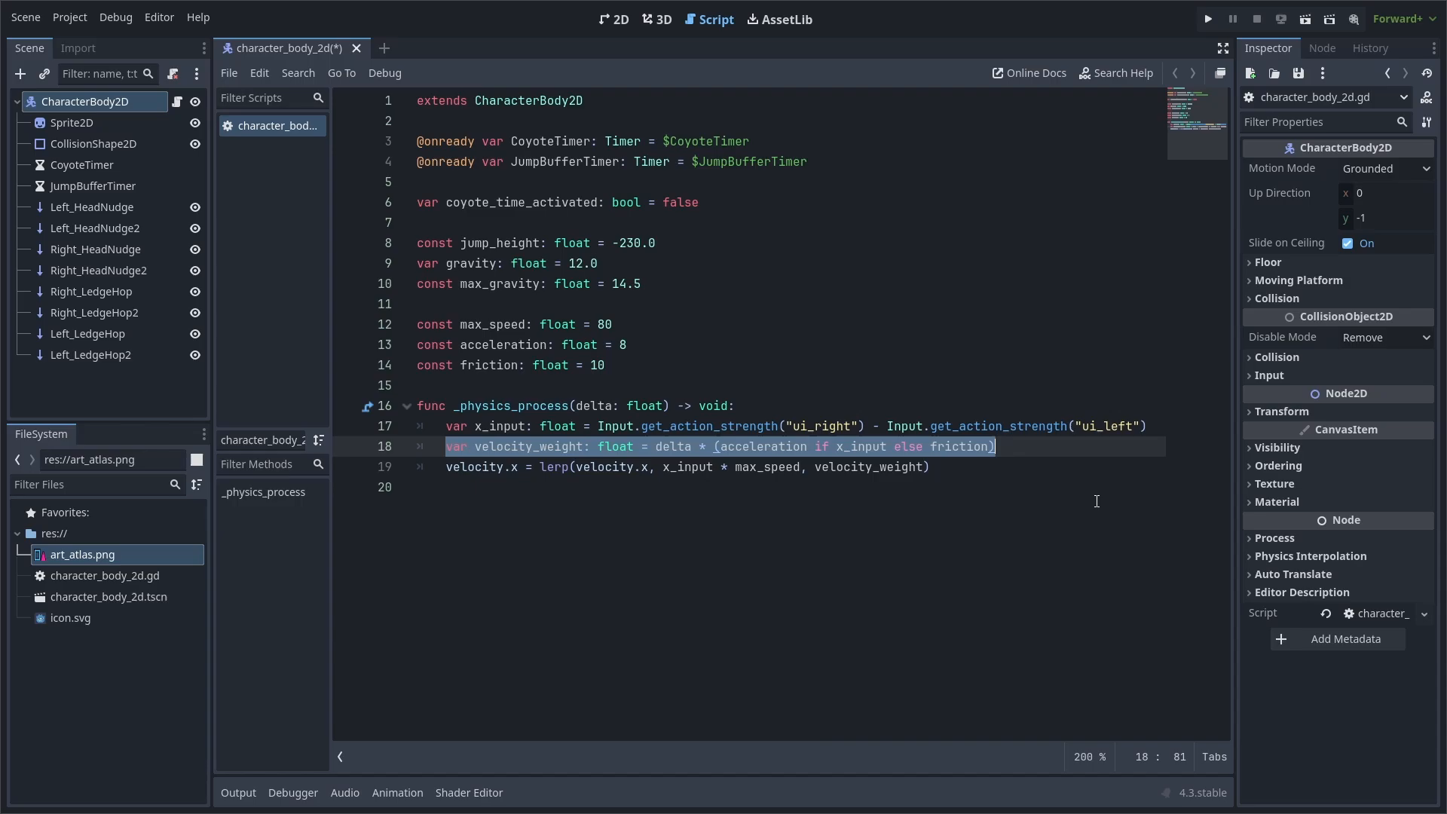
{"action": "scroll", "scroll_direction": "down", "scroll_amount": 3}
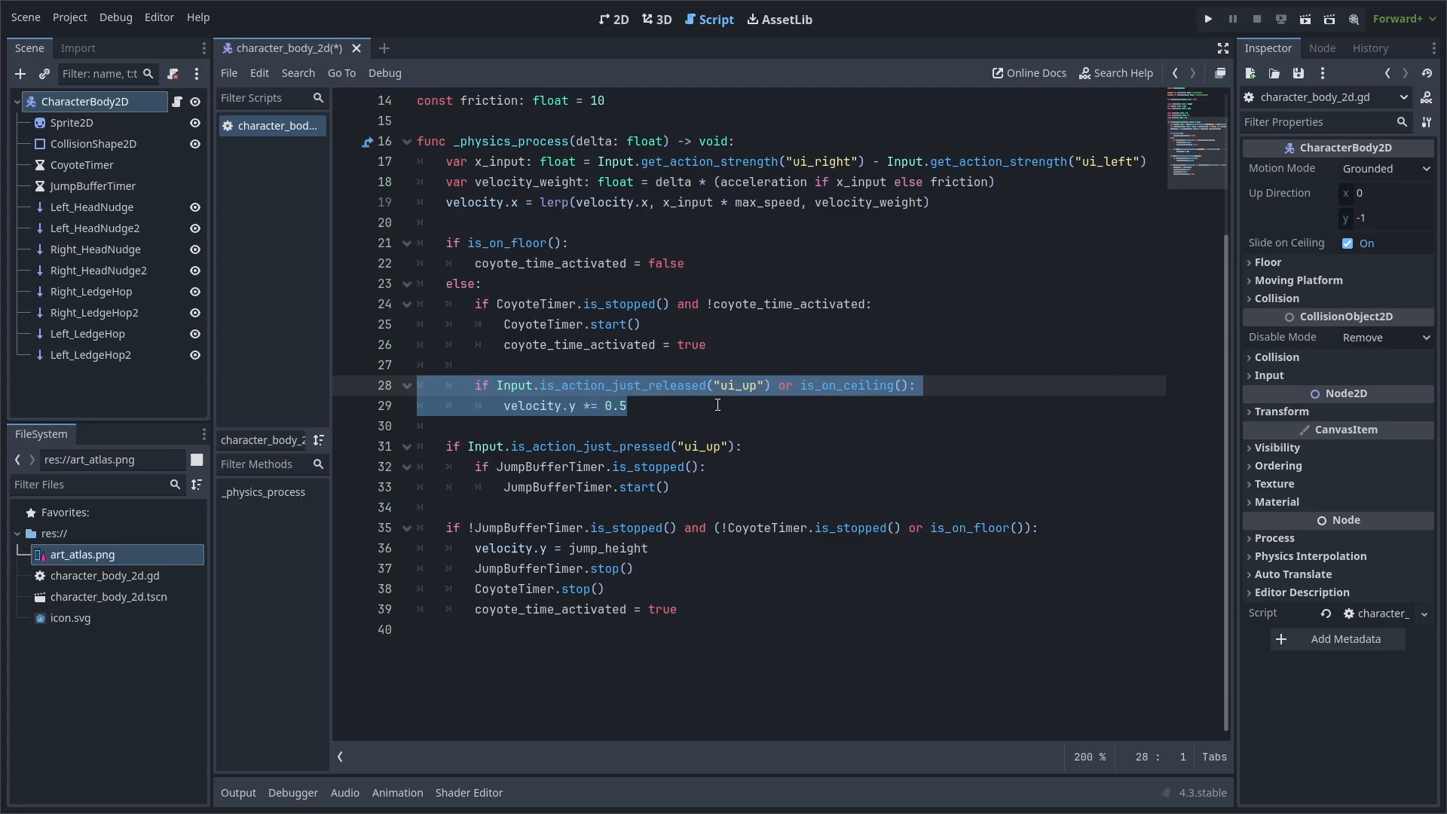
Write coyote time, jump-release damping, jump buffering and the gravity = lerp(gravity, 12.0, 12.0 * delta) line
{"action": "double_click", "coordinate": [854, 385]}
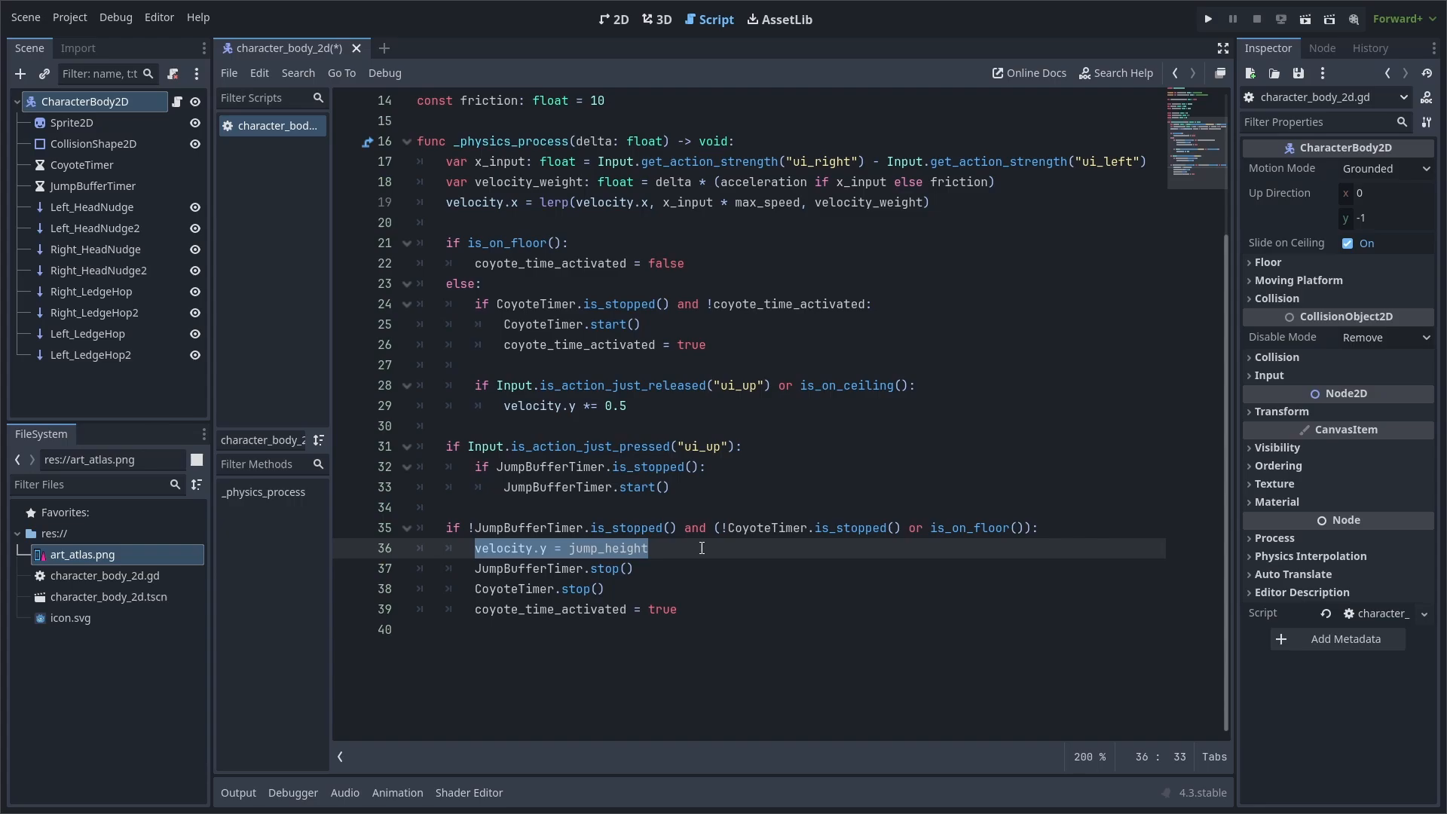
{"action": "left_click_drag", "start_coordinate": [470, 568], "coordinate": [676, 609]}
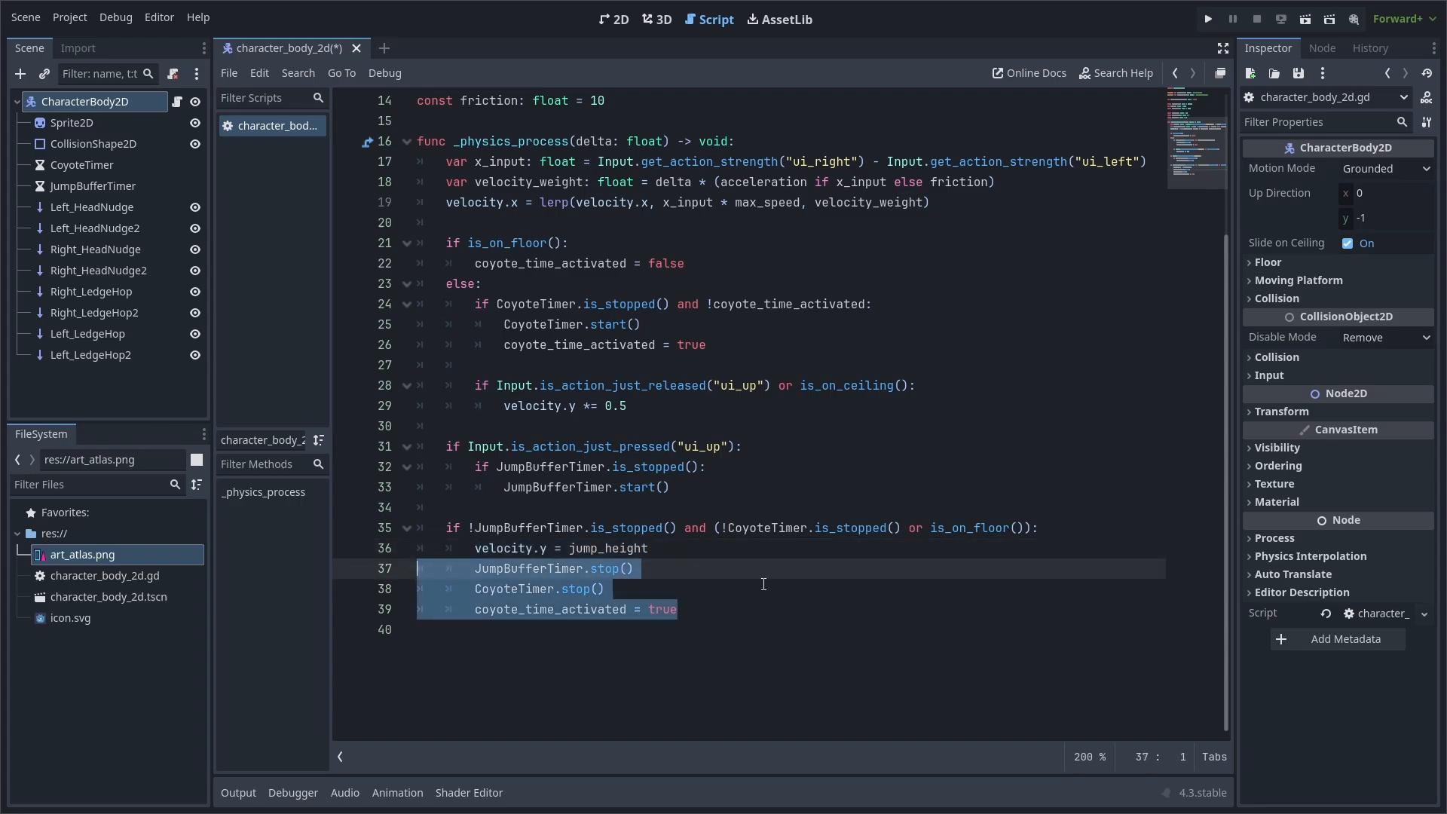
{"action": "type", "text": "gravity = lerp(gravity, 12.0, 12.0 * delta)"}
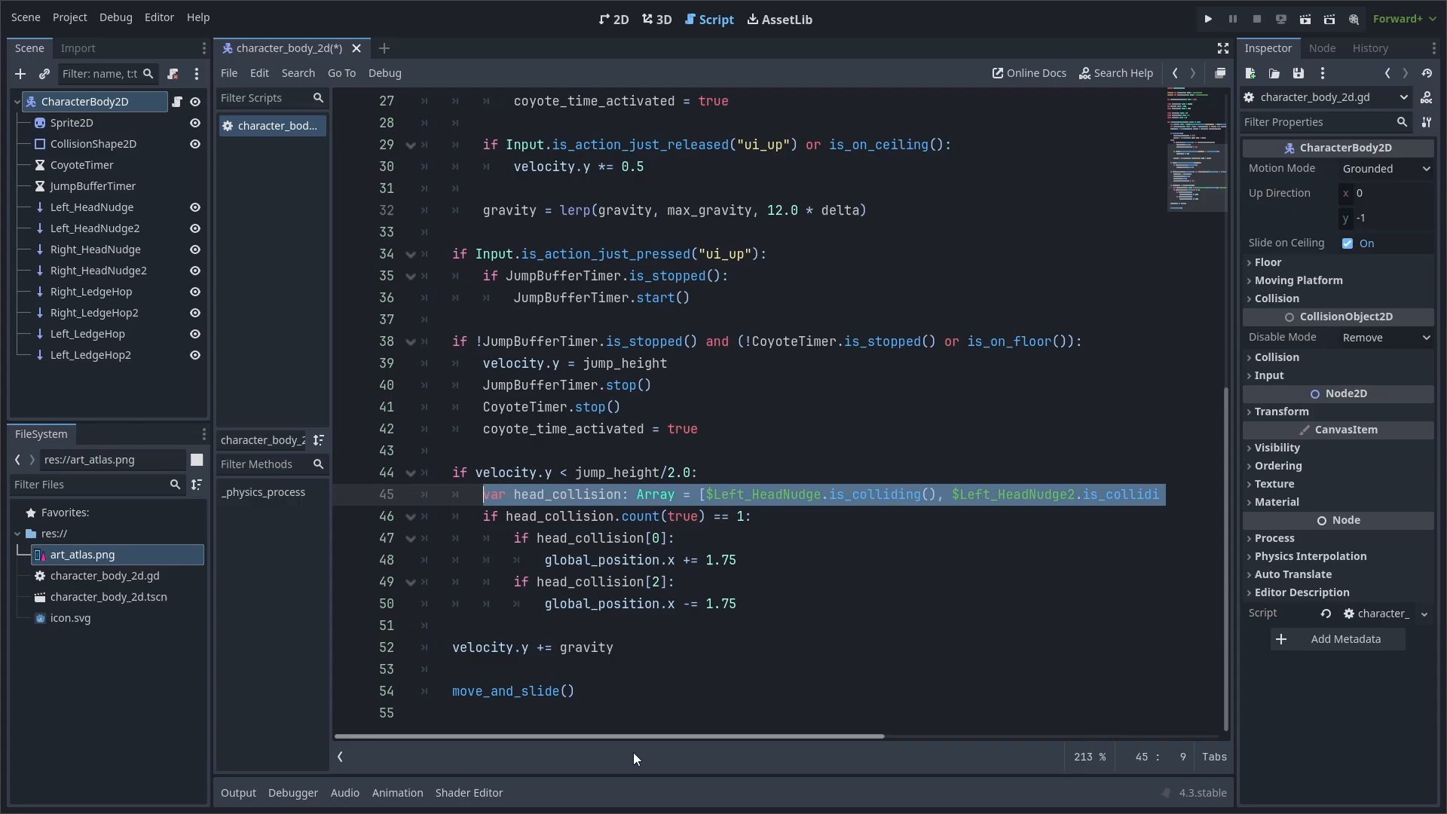
Add the head_collision check nudging global_position.x by ±1.75, then velocity.y += gravity and move_and_slide()
{"action": "scroll", "scroll_direction": "right", "scroll_amount": 3}
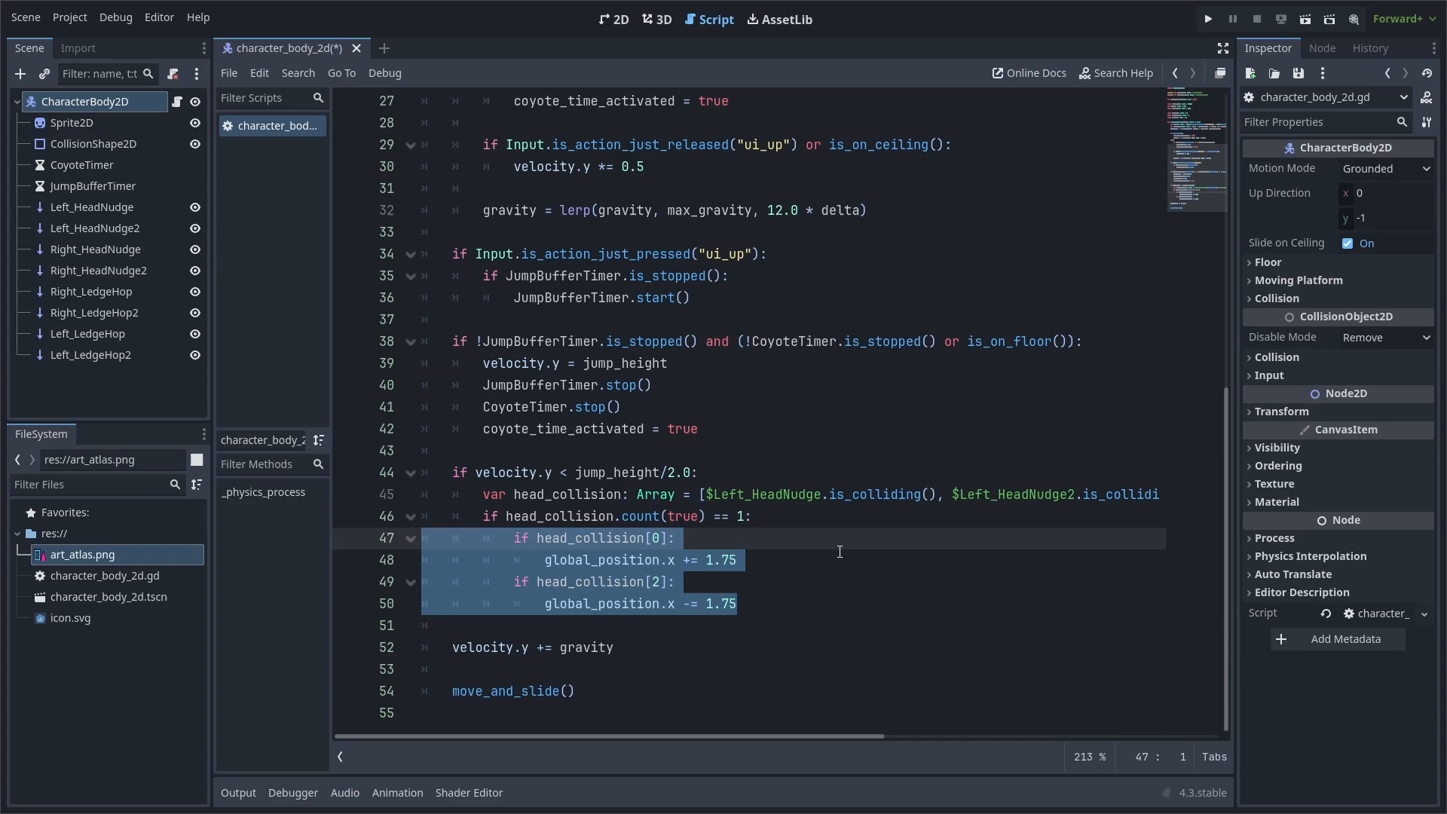
{"action": "left_click", "coordinate": [422, 539]}
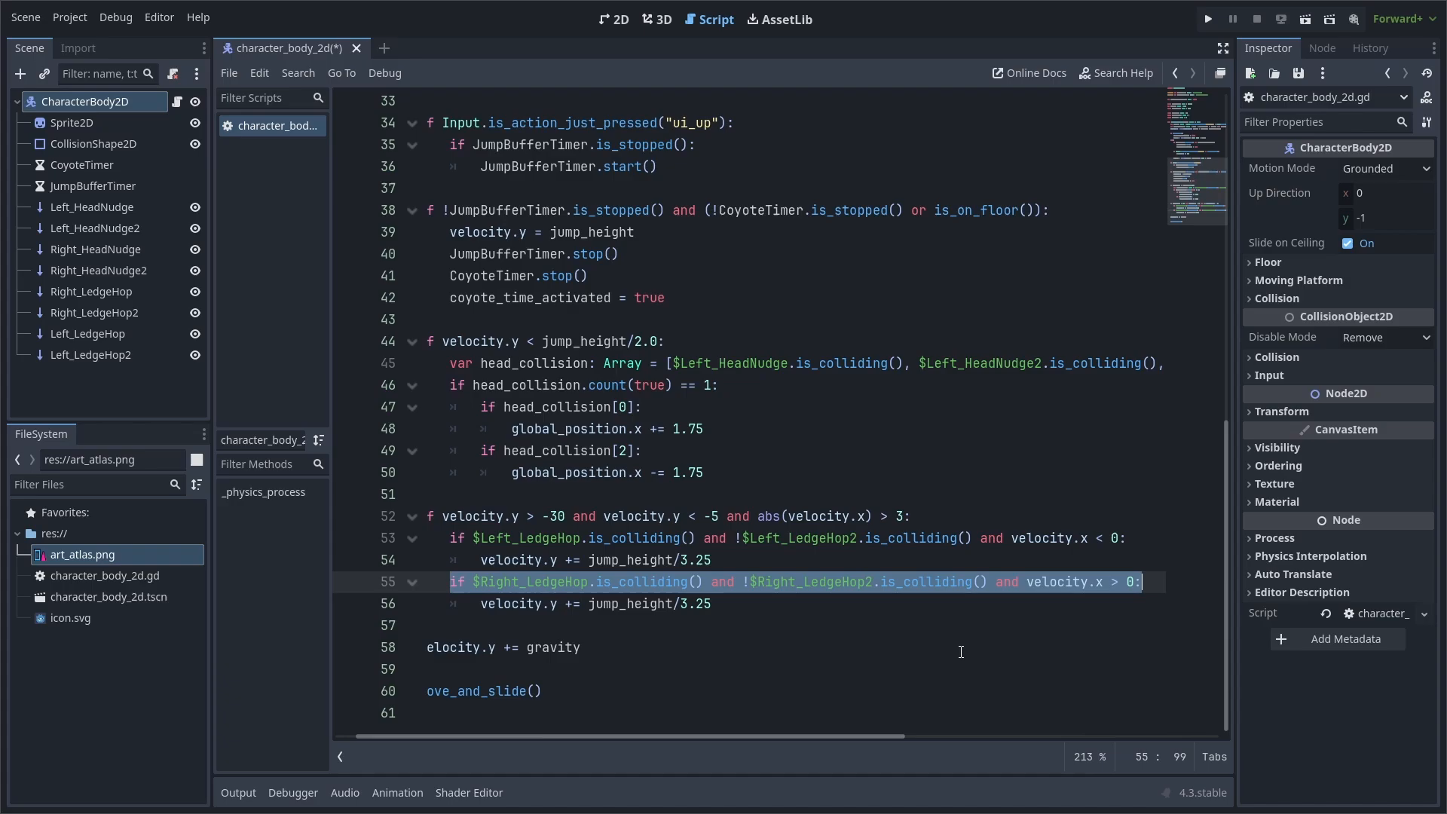
Add the Left_LedgeHop/Right_LedgeHop checks adding jump_height/3.25 to velocity.y while rising slowly
{"action": "left_click", "coordinate": [595, 603]}
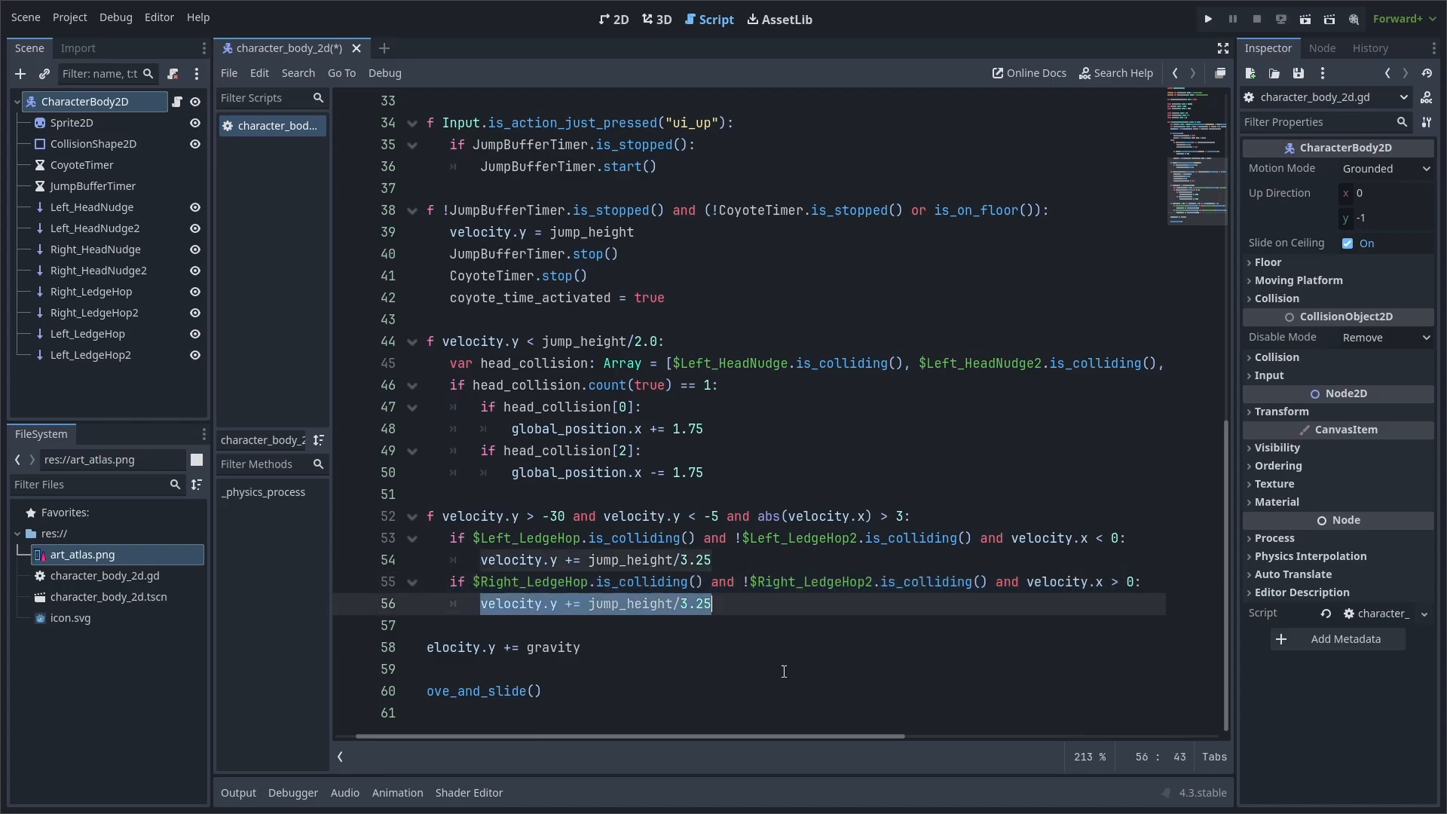